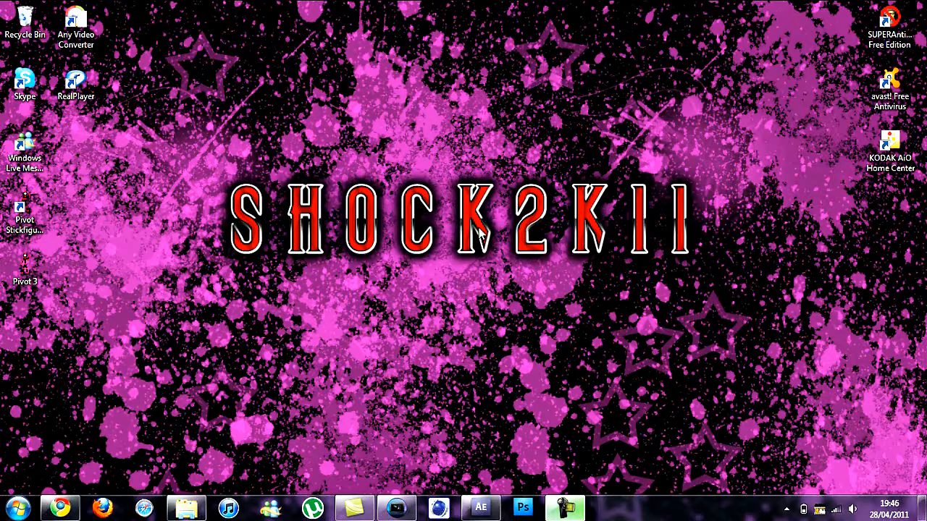
Step: Start Vegas and import the UMP45 for AFx gameplay clip into the project
{"action": "left_click", "coordinate": [565, 507]}
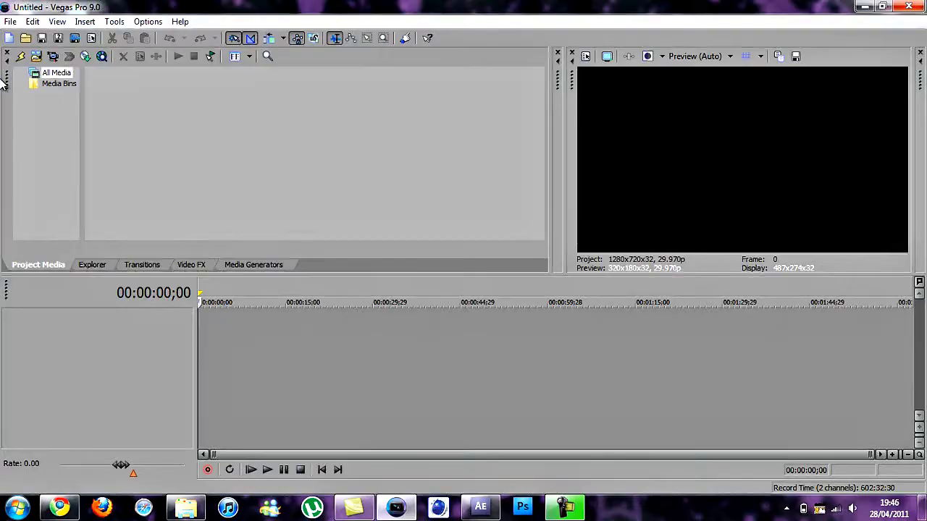
{"action": "left_click", "coordinate": [11, 21]}
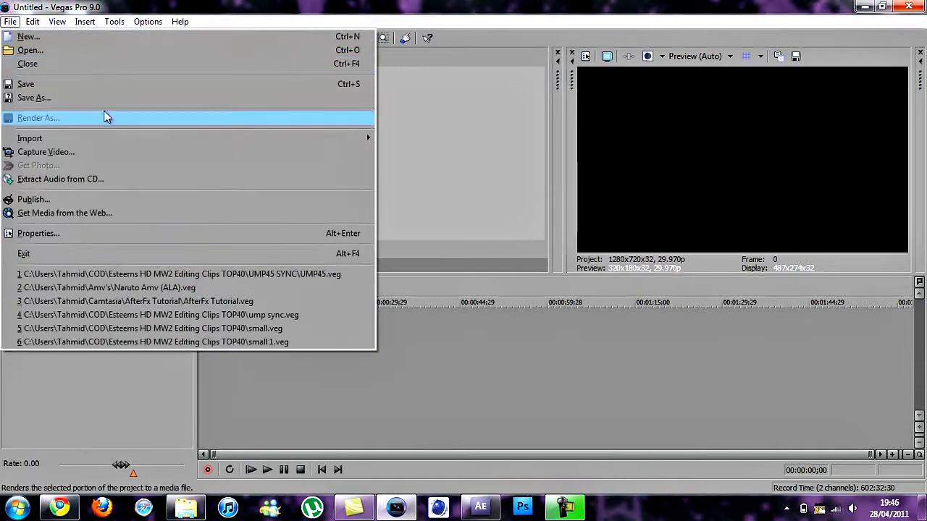
{"action": "left_click", "coordinate": [29, 139]}
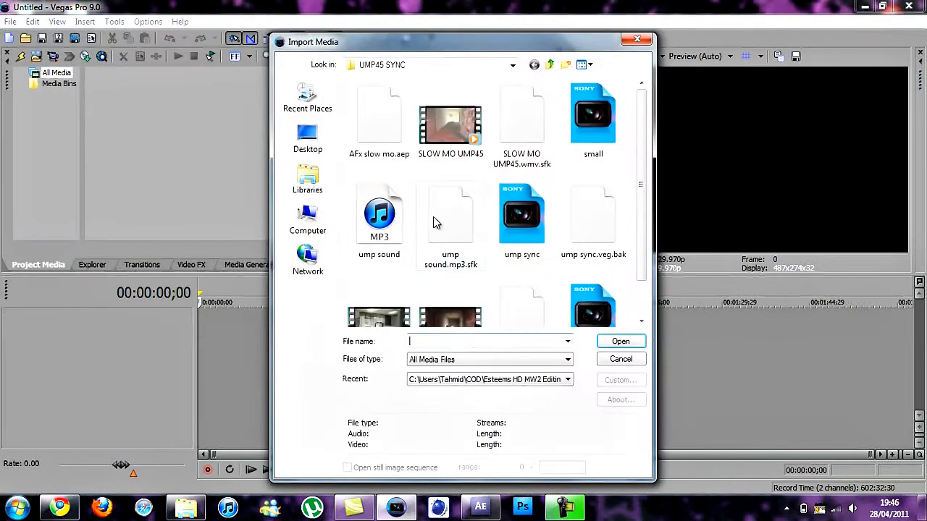
{"action": "scroll", "scroll_direction": "down", "scroll_amount": 3}
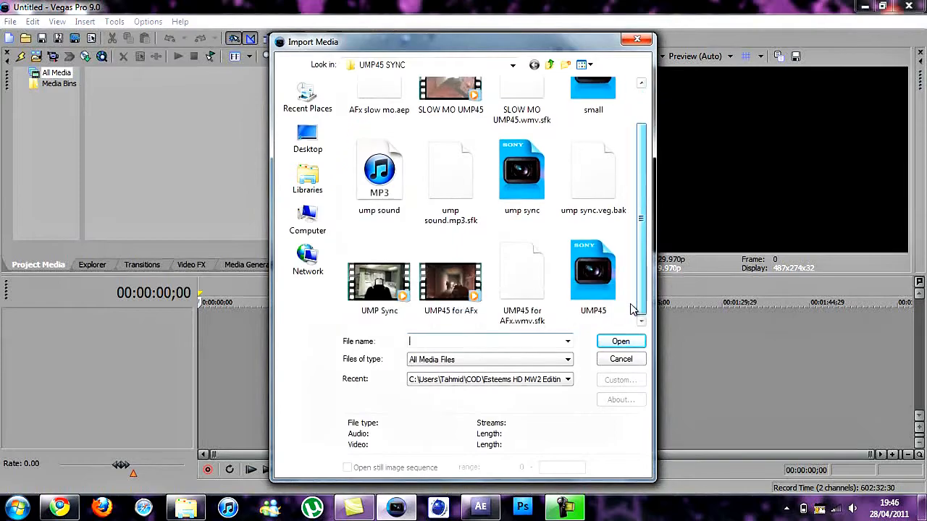
{"action": "left_click", "coordinate": [450, 283]}
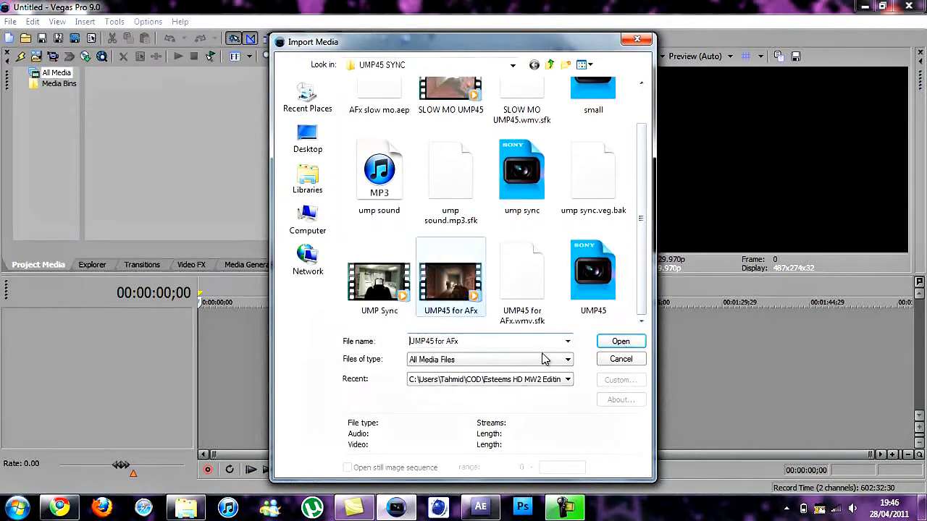
{"action": "left_click", "coordinate": [620, 342]}
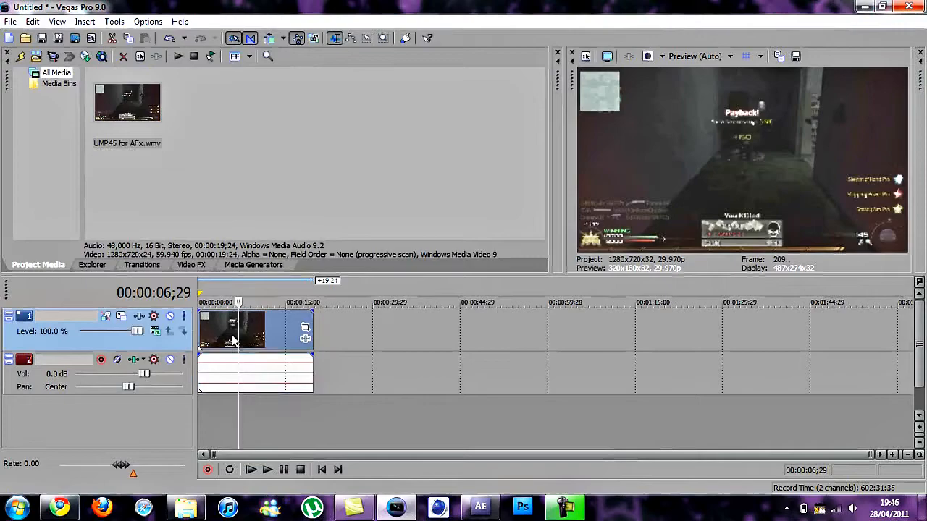
Step: Delete the clip's audio event so only the video remains on the timeline
{"action": "right_click", "coordinate": [232, 331]}
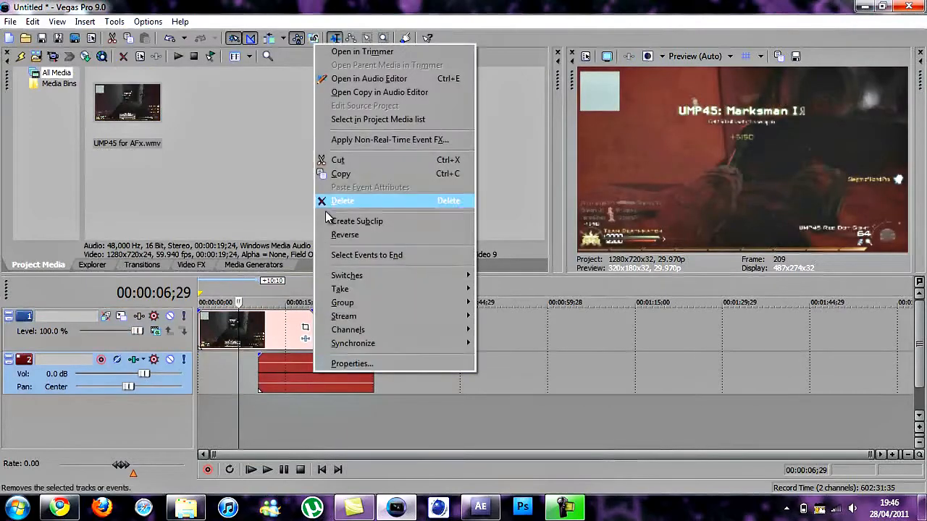
{"action": "left_click", "coordinate": [341, 200]}
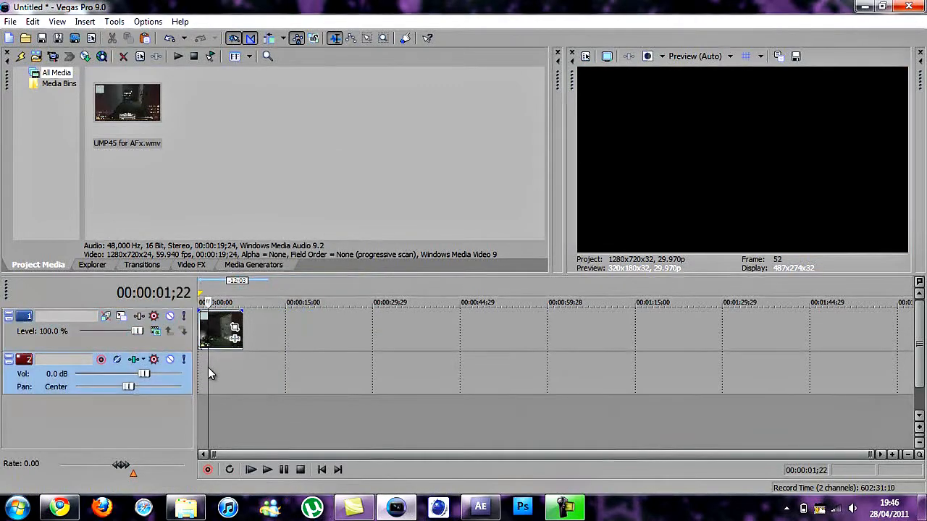
Step: Render the clip as Windows Media Video at 1280x720, 59.94 fps and save it
{"action": "left_click", "coordinate": [10, 22]}
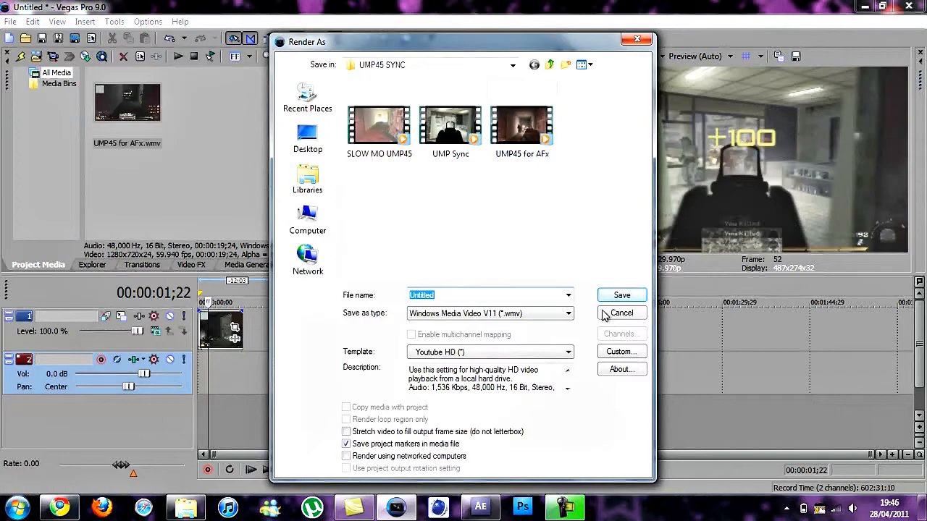
{"action": "left_click", "coordinate": [621, 352]}
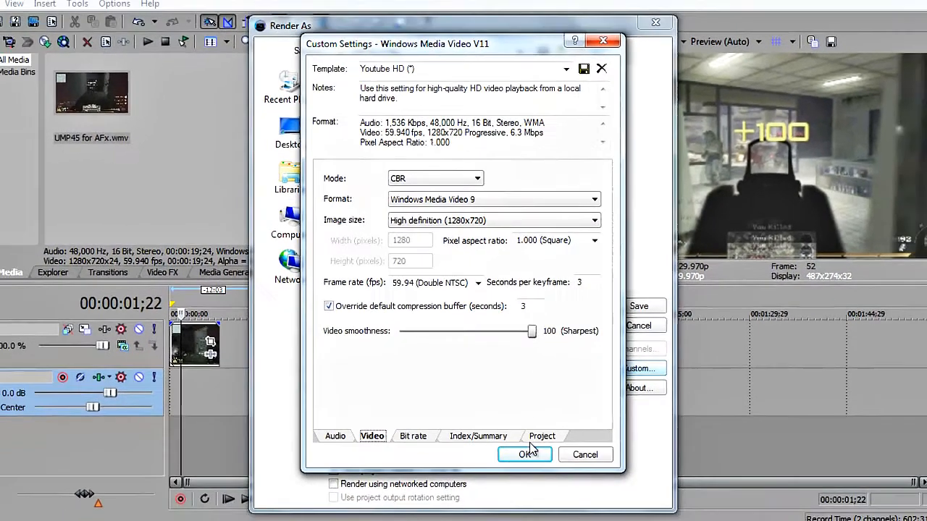
{"action": "left_click", "coordinate": [525, 455]}
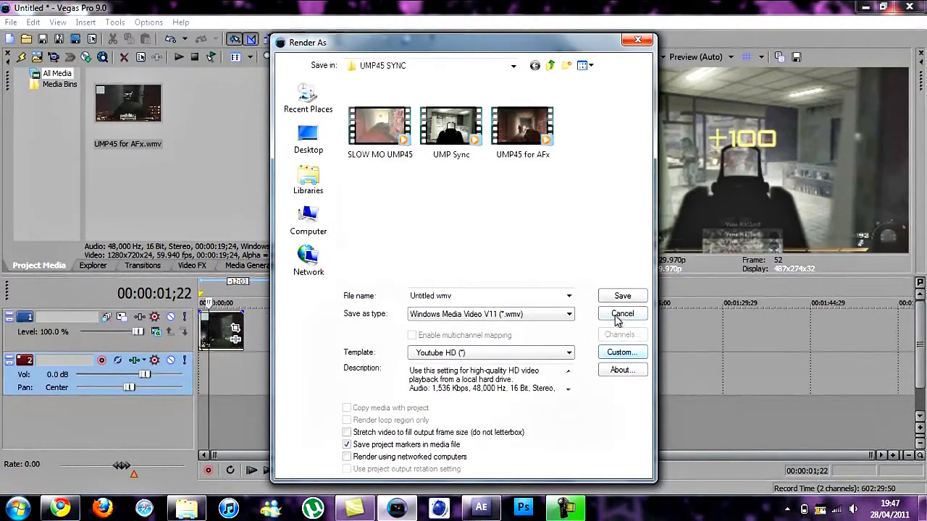
{"action": "left_click", "coordinate": [623, 312]}
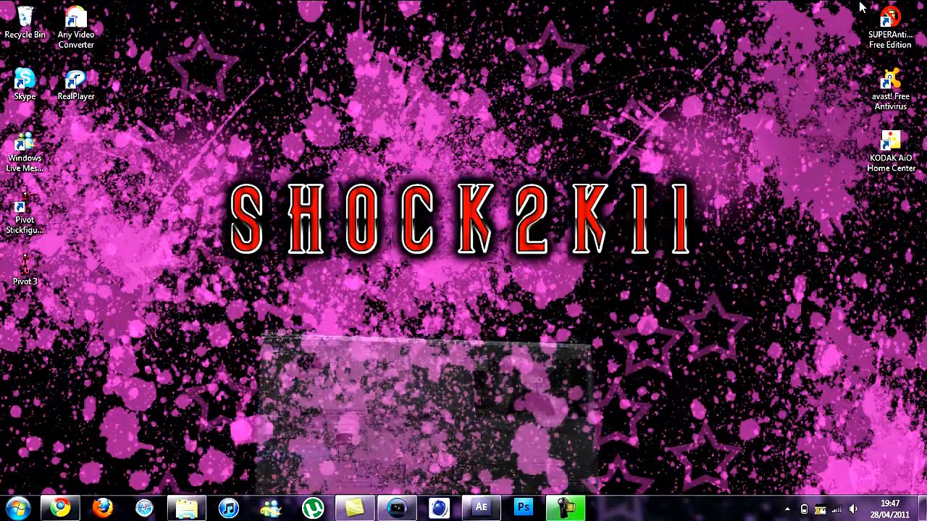
Step: Start After Effects, import the rendered clip and create a 1280x720, 59.94 fps composition
{"action": "left_click", "coordinate": [481, 507]}
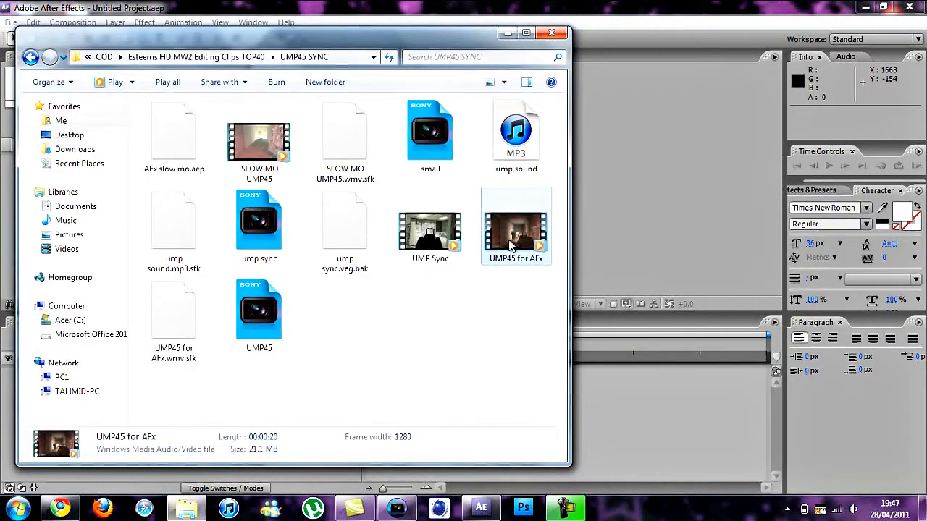
{"action": "left_click", "coordinate": [551, 32]}
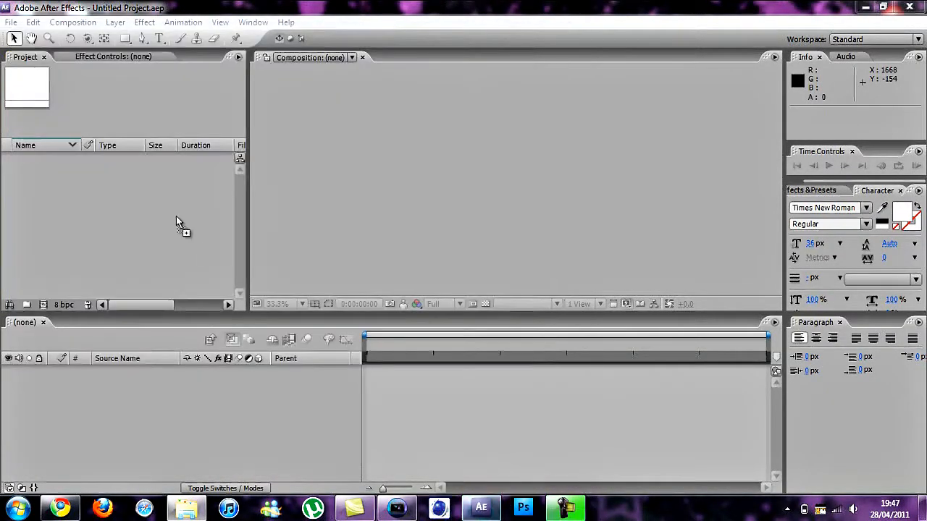
{"action": "left_click", "coordinate": [72, 21]}
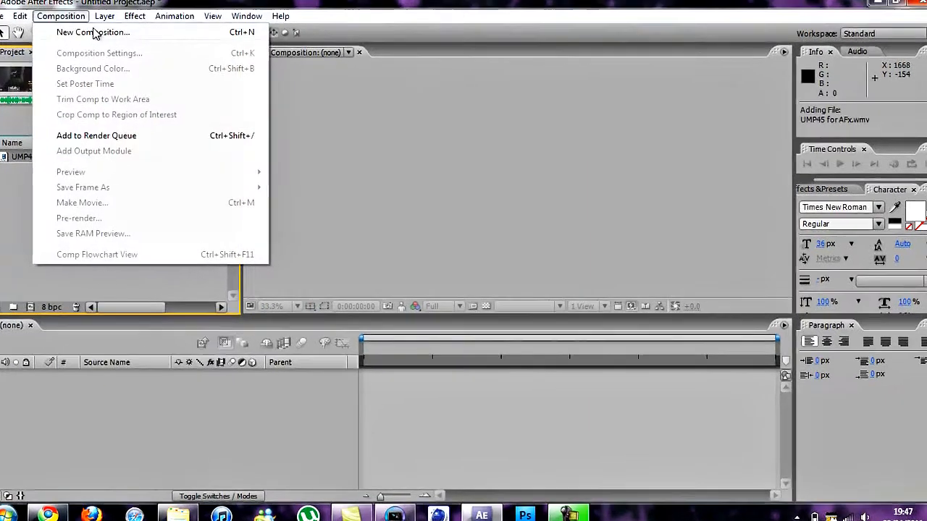
{"action": "left_click", "coordinate": [92, 32]}
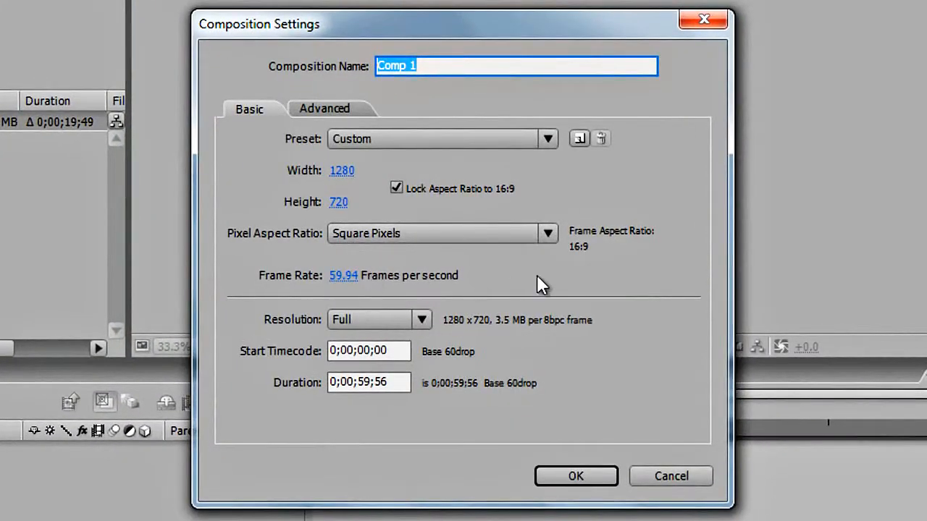
{"action": "mouse_move", "coordinate": [303, 312]}
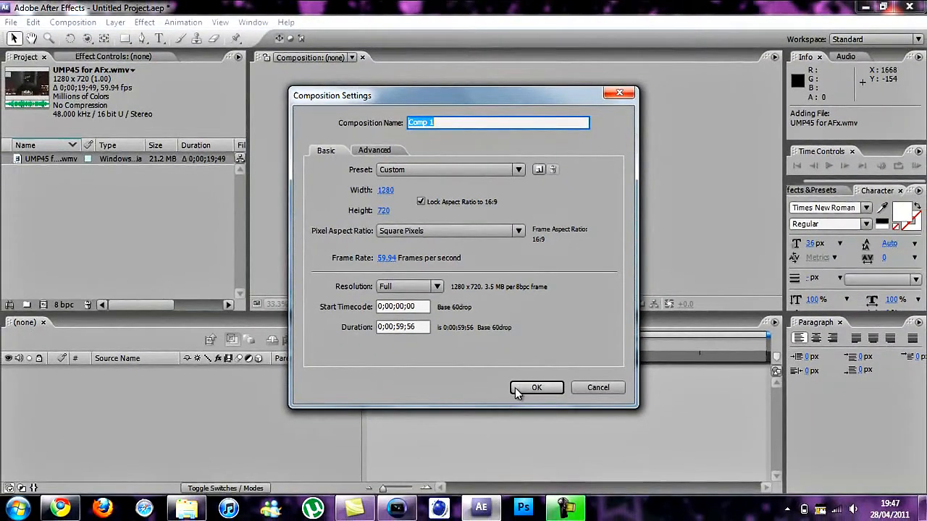
{"action": "left_click", "coordinate": [536, 389]}
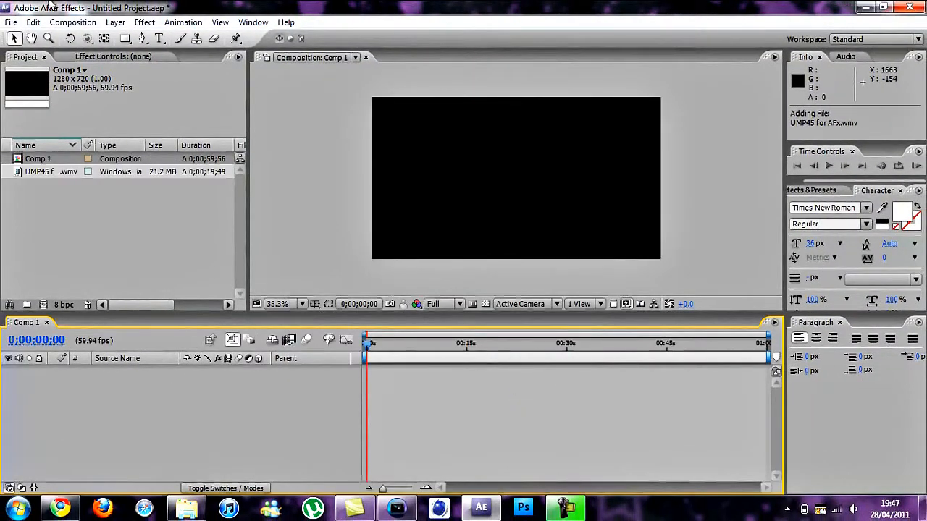
Step: Place the clip in the comp, enable time remapping and bring up the effects list
{"action": "left_click", "coordinate": [145, 21]}
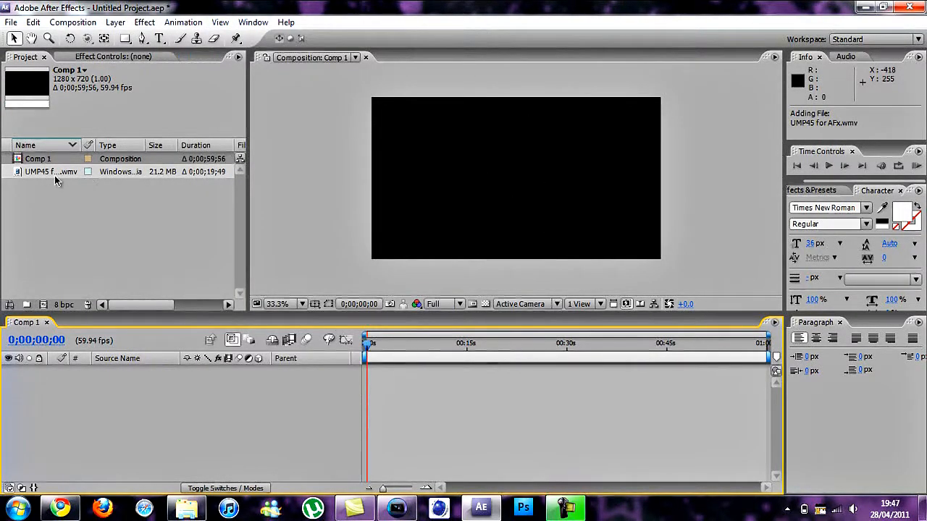
{"action": "left_click", "coordinate": [50, 171]}
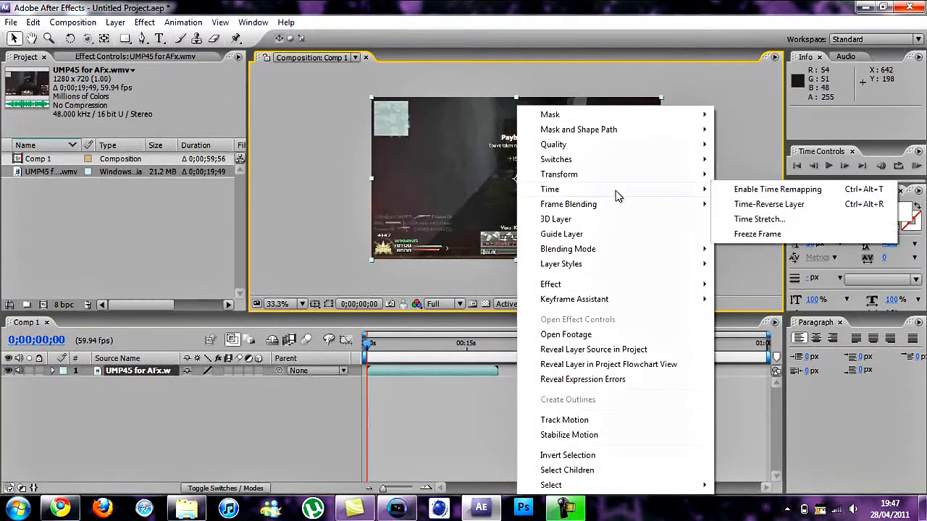
{"action": "left_click", "coordinate": [777, 189]}
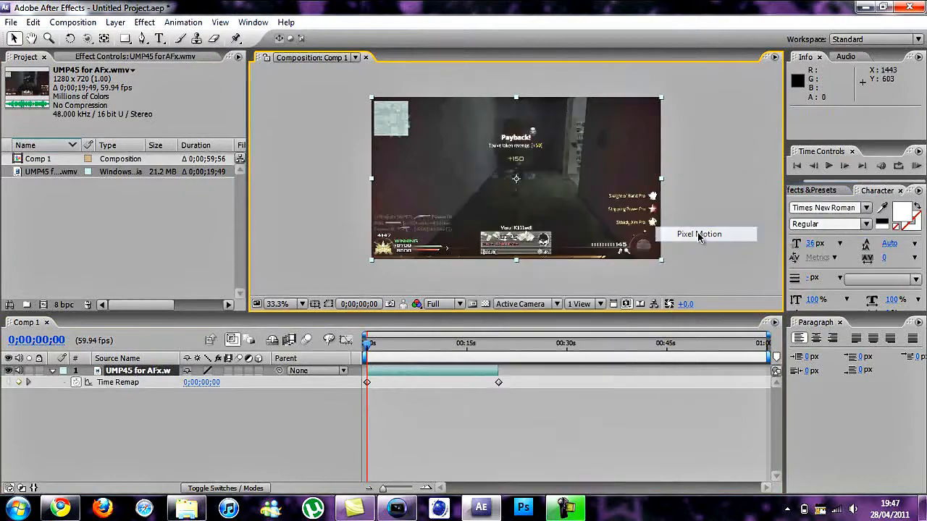
{"action": "left_click", "coordinate": [145, 21]}
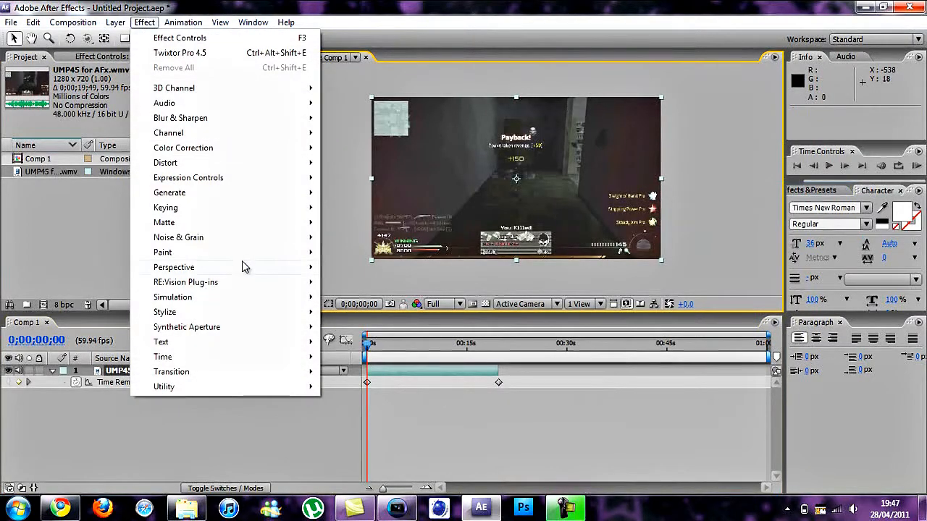
{"action": "mouse_move", "coordinate": [186, 281]}
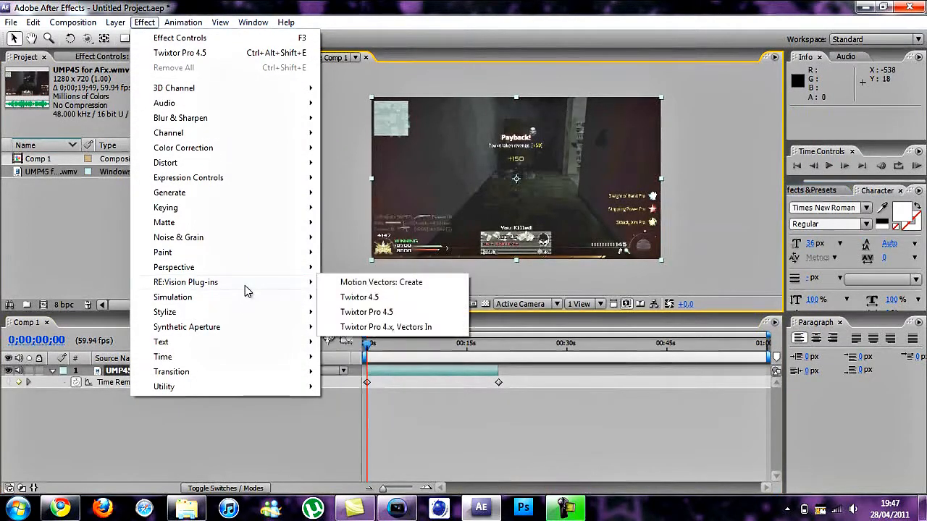
{"action": "mouse_move", "coordinate": [388, 317]}
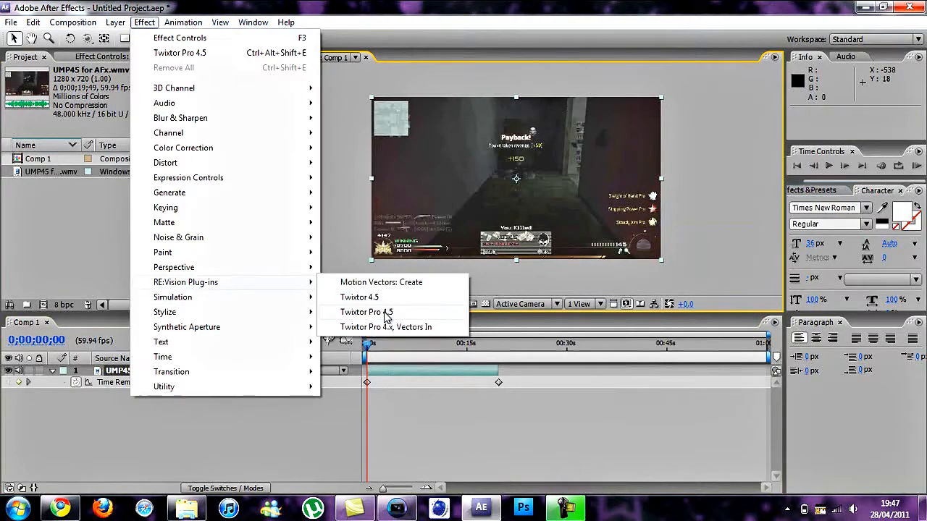
Step: Apply Twixtor Pro to the layer and enter 9.94 as its speed percentage
{"action": "left_click", "coordinate": [367, 313]}
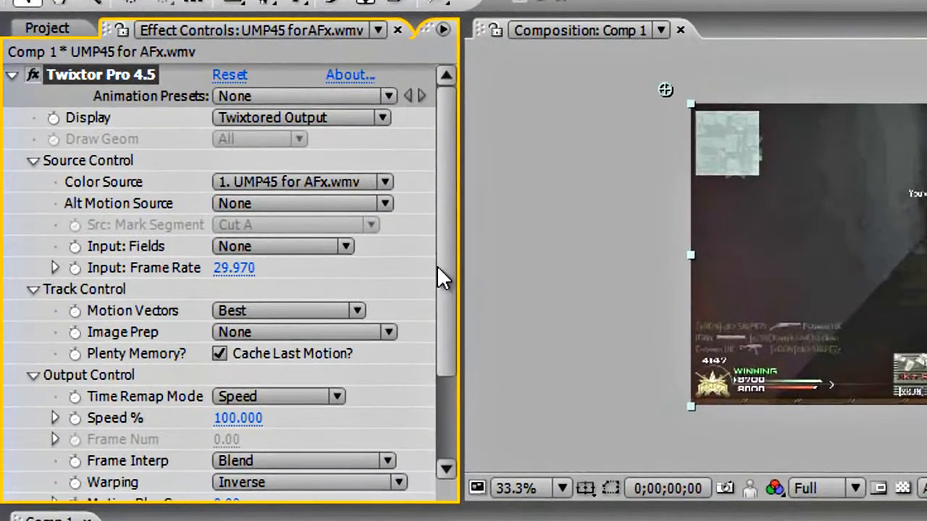
{"action": "scroll", "scroll_direction": "down", "scroll_amount": 3}
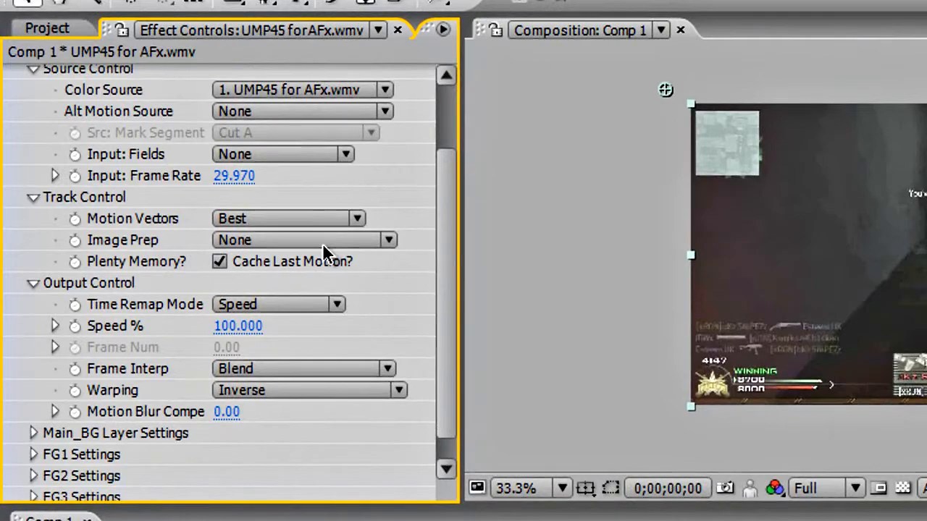
{"action": "mouse_move", "coordinate": [258, 162]}
{"action": "type", "text": "5"}
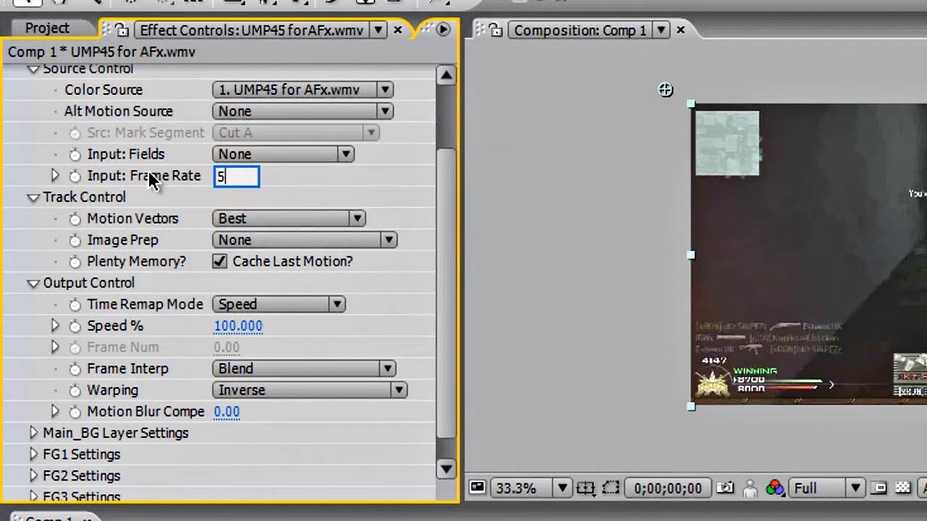
{"action": "type", "text": "9.94"}
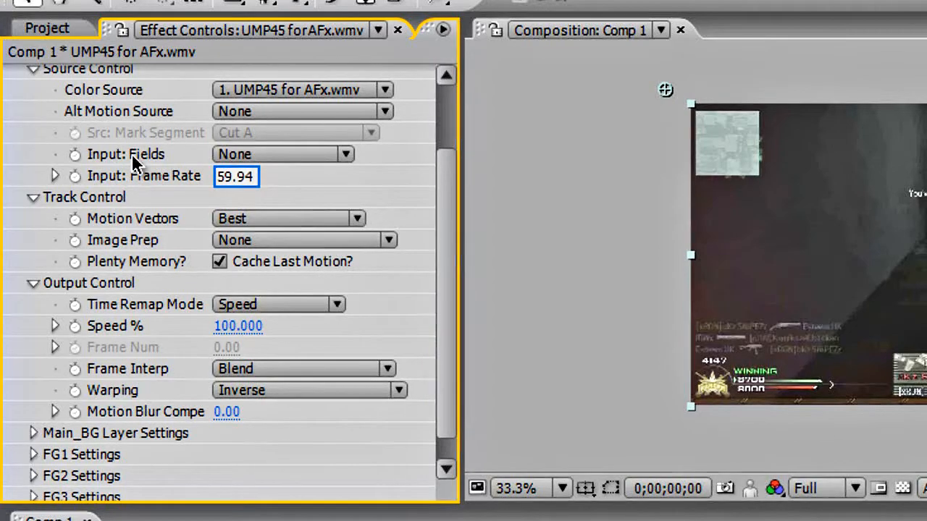
{"action": "scroll", "scroll_direction": "down", "scroll_amount": 3}
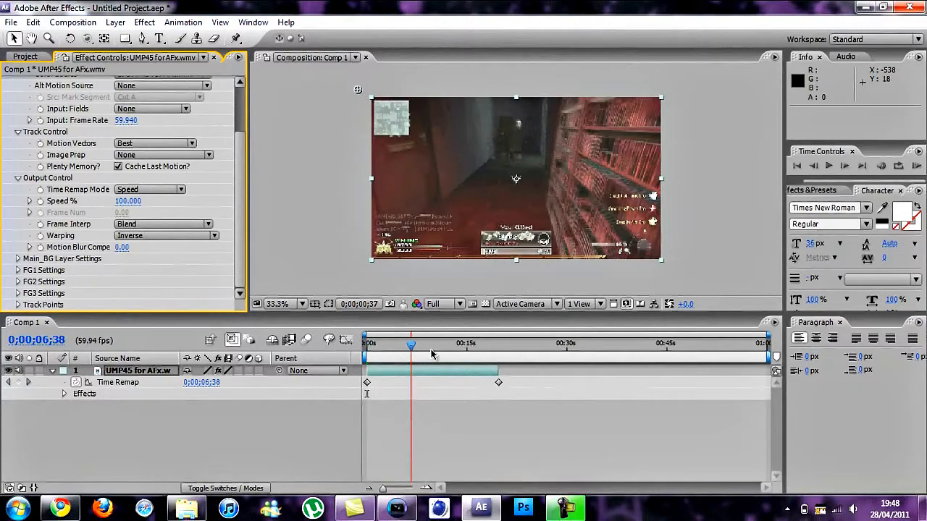
Step: Scrub through the slowed gameplay to check the shot, then lower the speed to 8
{"action": "left_click_drag", "start_coordinate": [412, 345], "coordinate": [432, 345]}
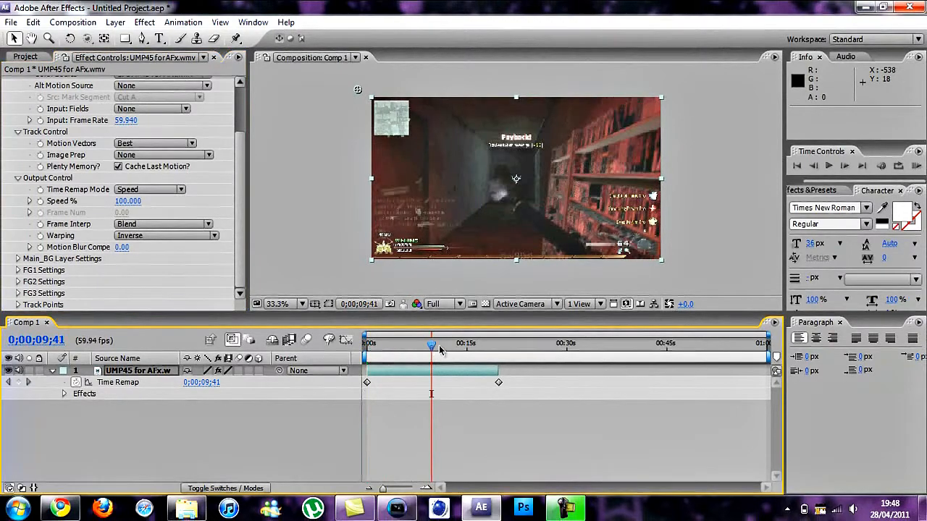
{"action": "left_click_drag", "start_coordinate": [432, 346], "coordinate": [446, 346]}
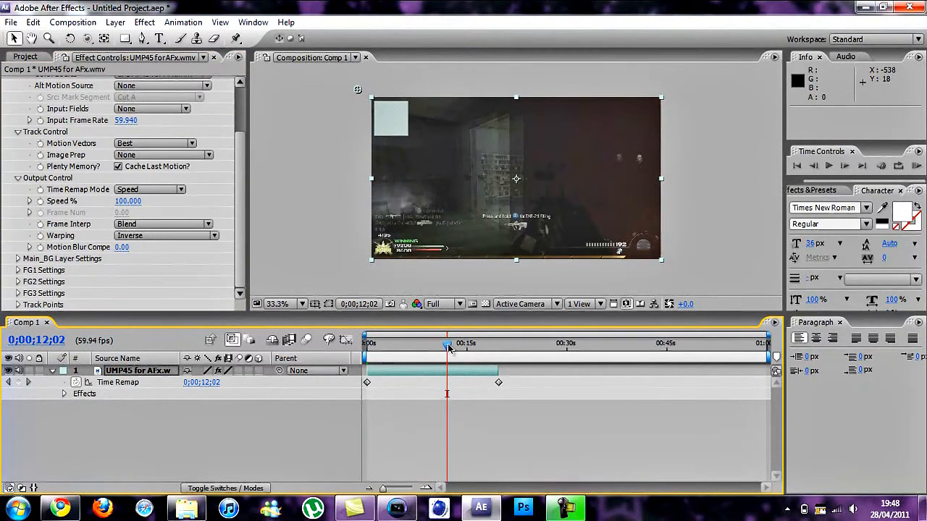
{"action": "left_click", "coordinate": [449, 343]}
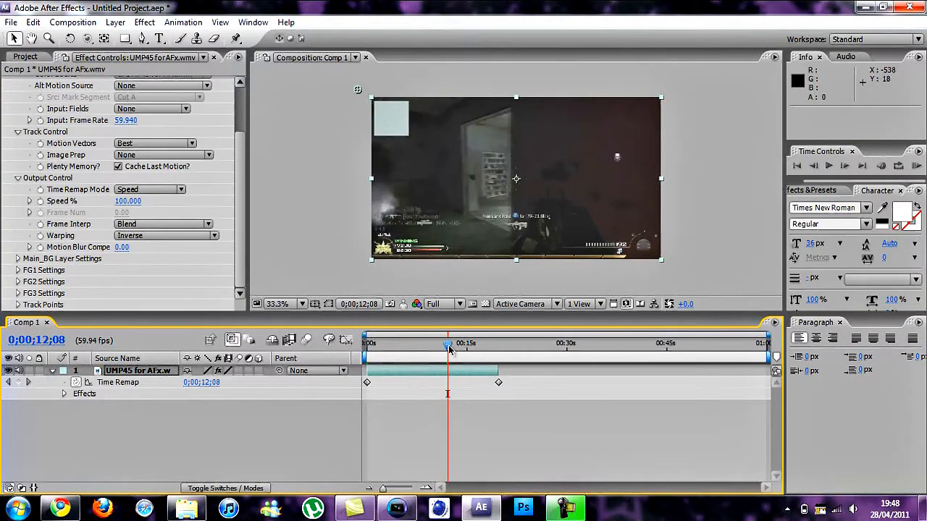
{"action": "left_click_drag", "start_coordinate": [446, 343], "coordinate": [451, 343]}
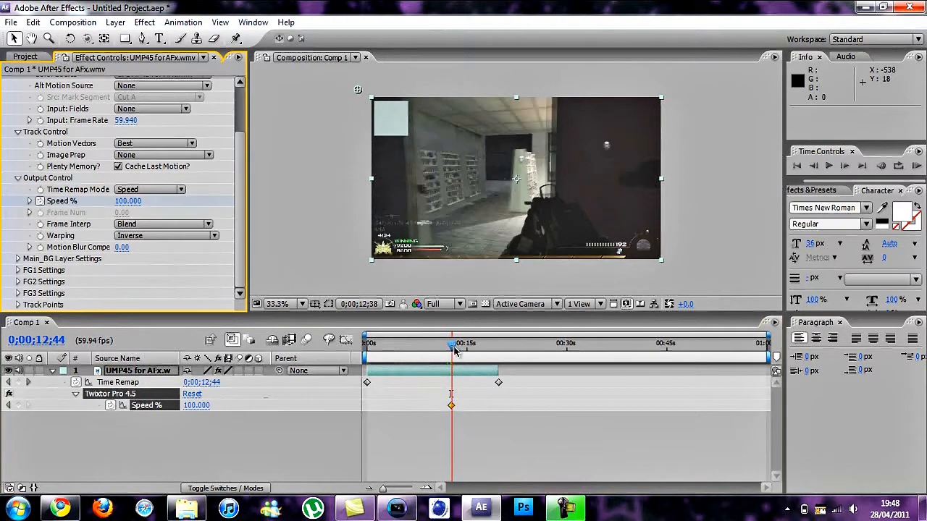
{"action": "left_click_drag", "start_coordinate": [450, 343], "coordinate": [452, 343]}
{"action": "type", "text": "1"}
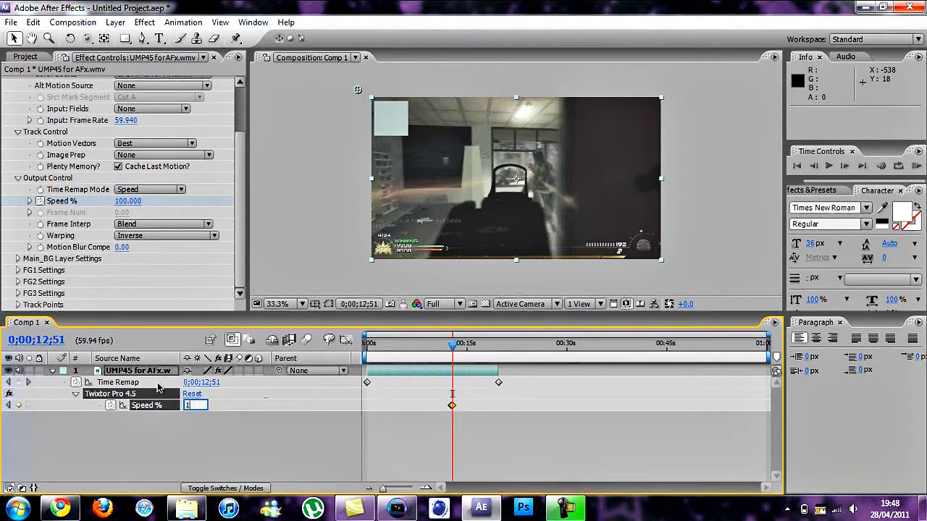
{"action": "type", "text": "8.000"}
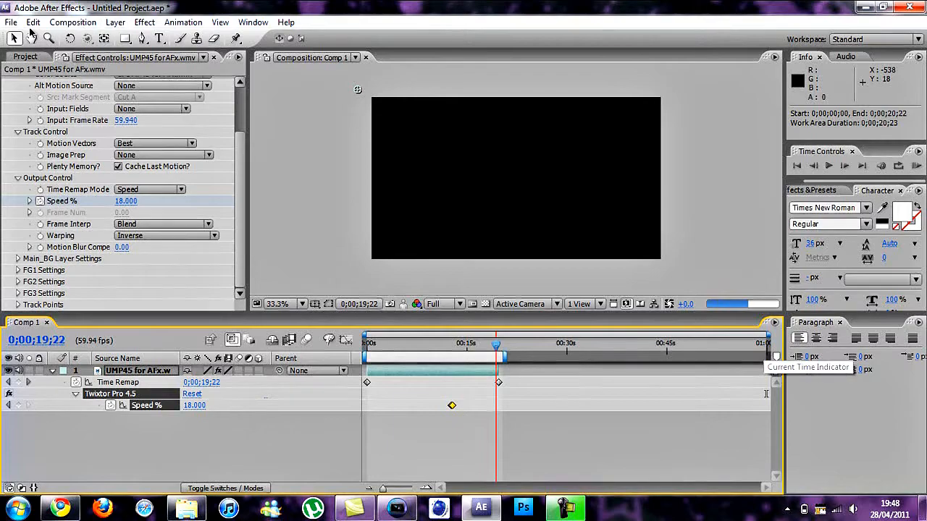
Step: Add the comp to the render queue with Windows Media as the output format
{"action": "left_click", "coordinate": [73, 22]}
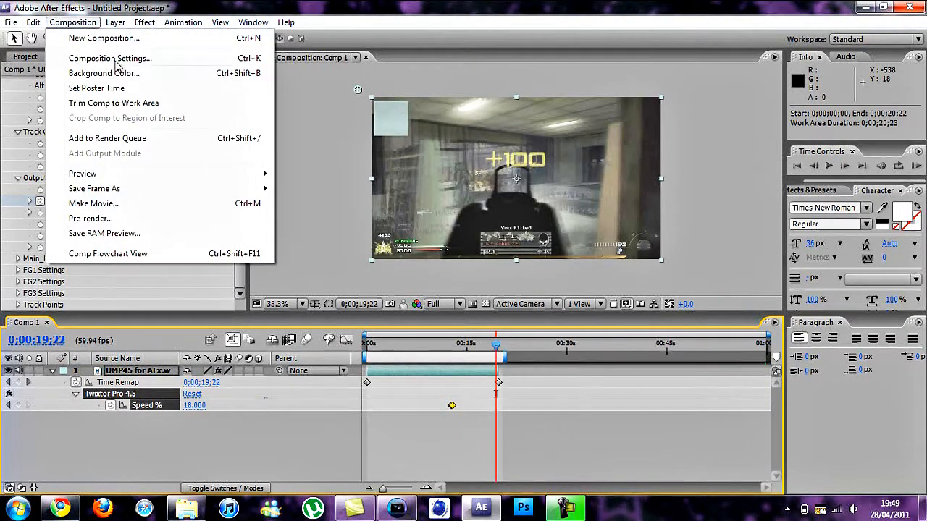
{"action": "left_click", "coordinate": [107, 139]}
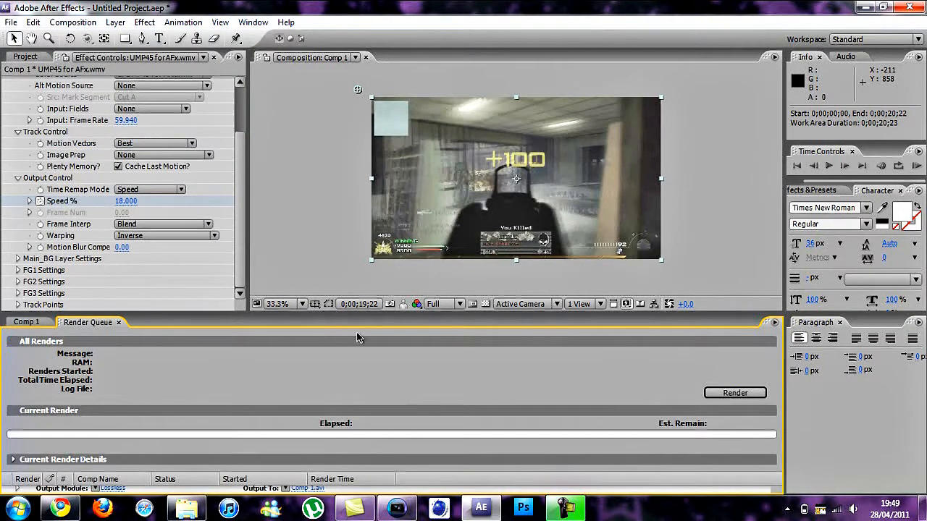
{"action": "mouse_move", "coordinate": [769, 359]}
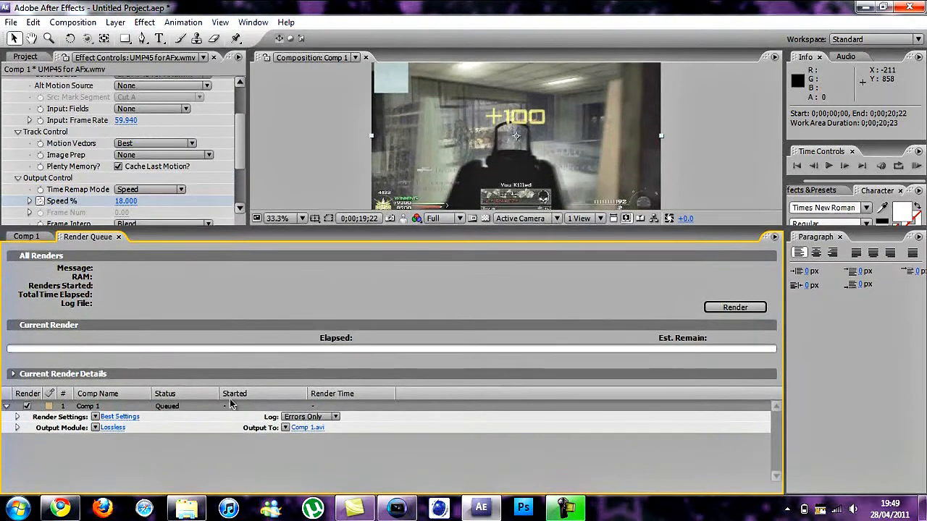
{"action": "left_click", "coordinate": [113, 427]}
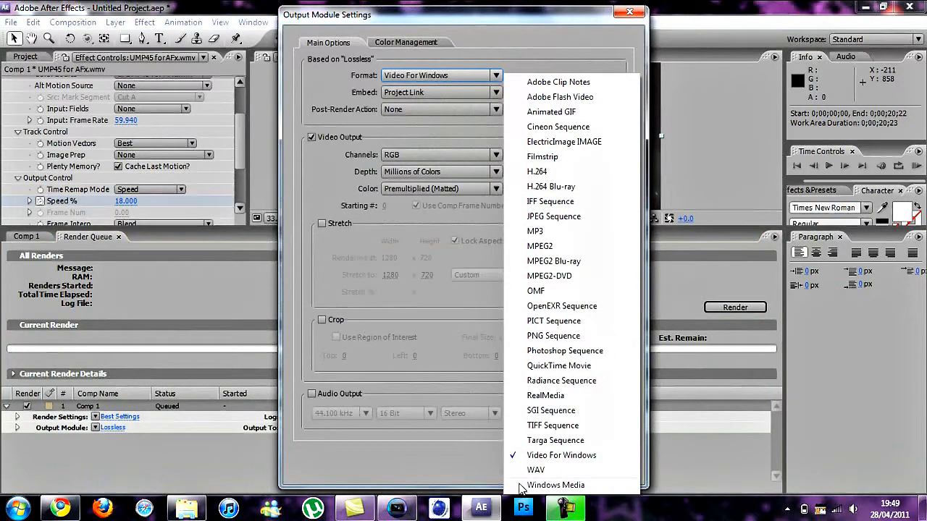
{"action": "left_click", "coordinate": [562, 454]}
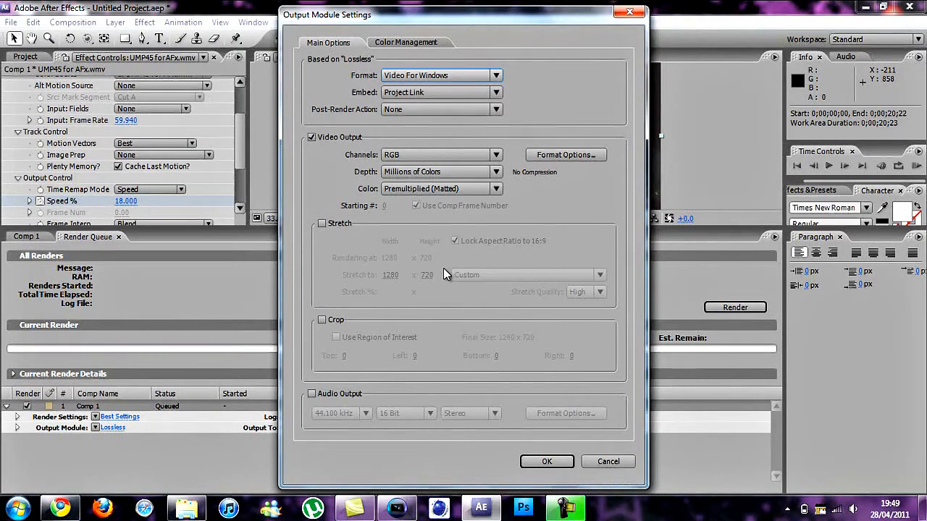
{"action": "mouse_move", "coordinate": [449, 245]}
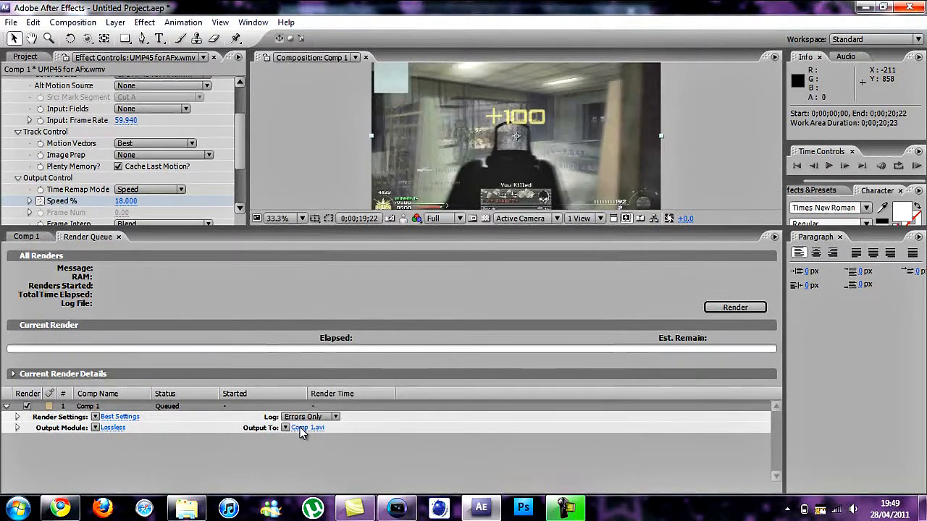
{"action": "left_click", "coordinate": [113, 427]}
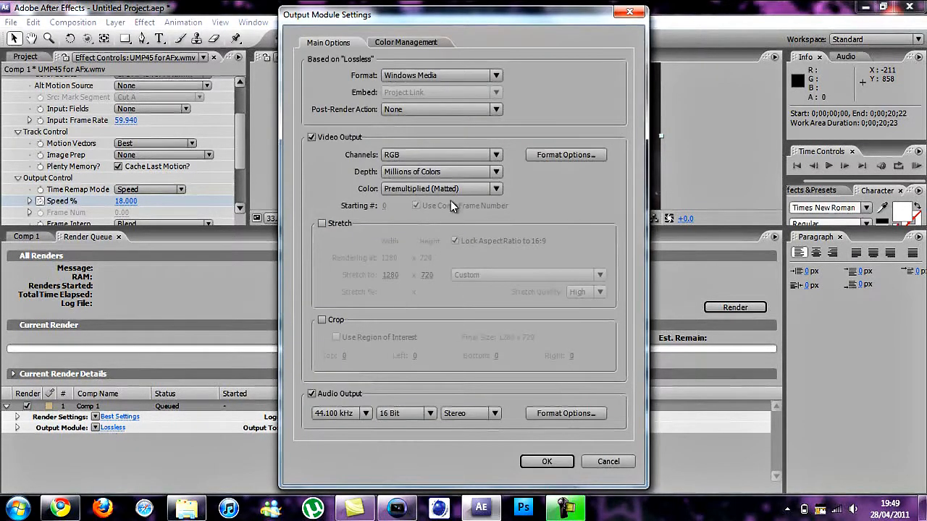
{"action": "left_click", "coordinate": [548, 460]}
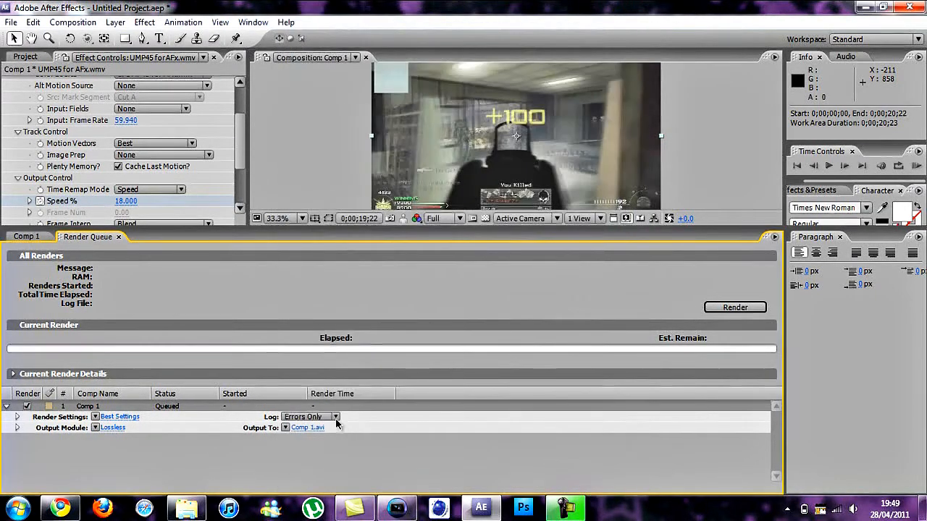
Step: Set the save location in the sync folder and start the render
{"action": "left_click", "coordinate": [307, 428]}
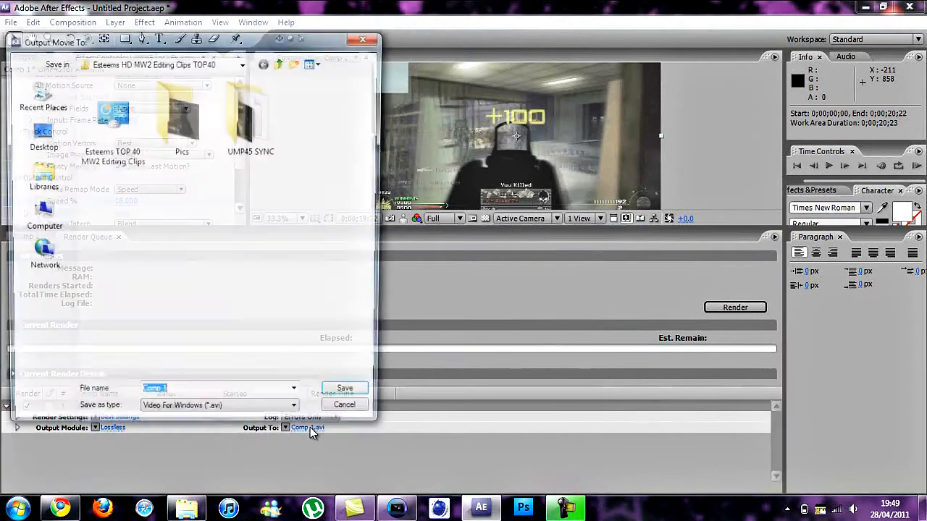
{"action": "left_click", "coordinate": [345, 388]}
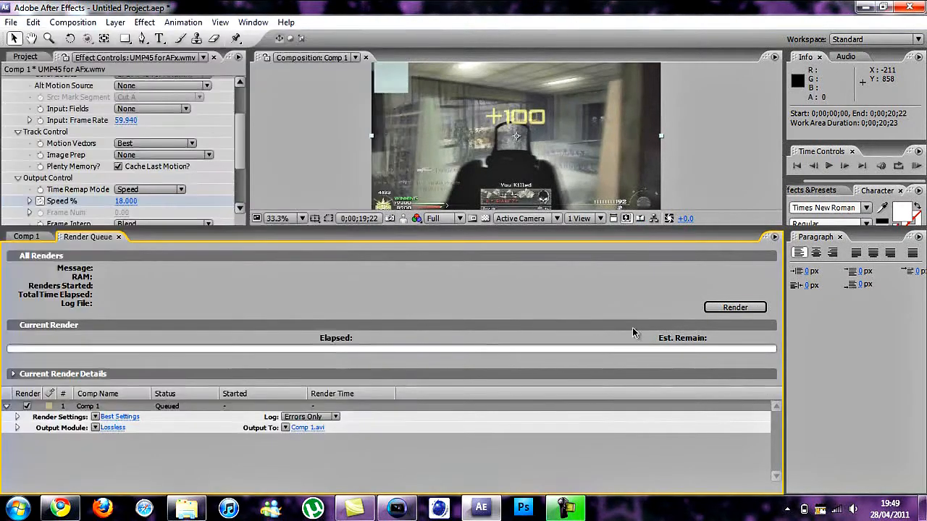
{"action": "mouse_move", "coordinate": [788, 327]}
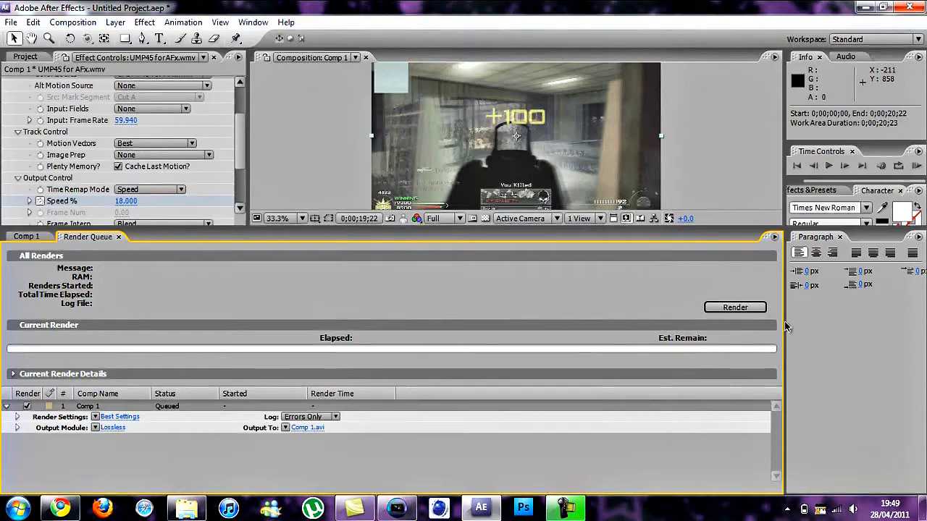
{"action": "left_click", "coordinate": [910, 7]}
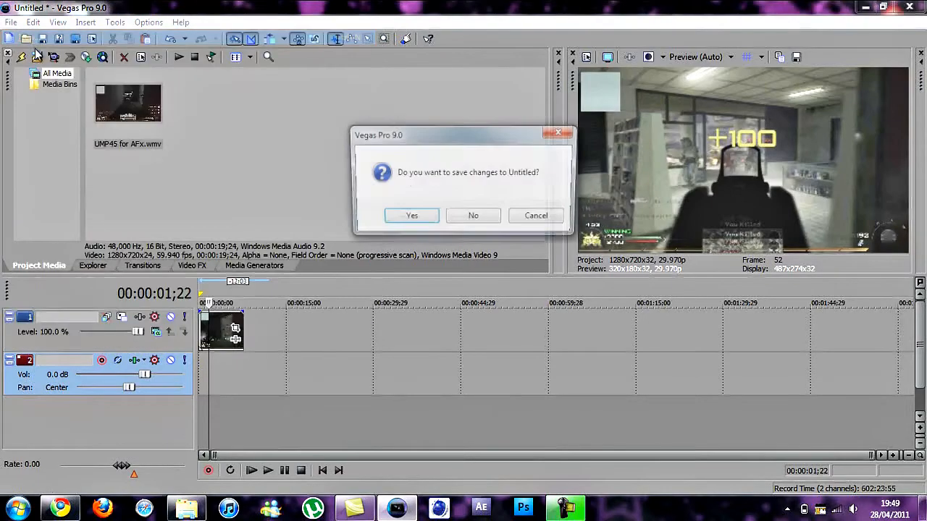
Step: Discard the old project and import the SLOW MO UMP45 video
{"action": "left_click", "coordinate": [472, 214]}
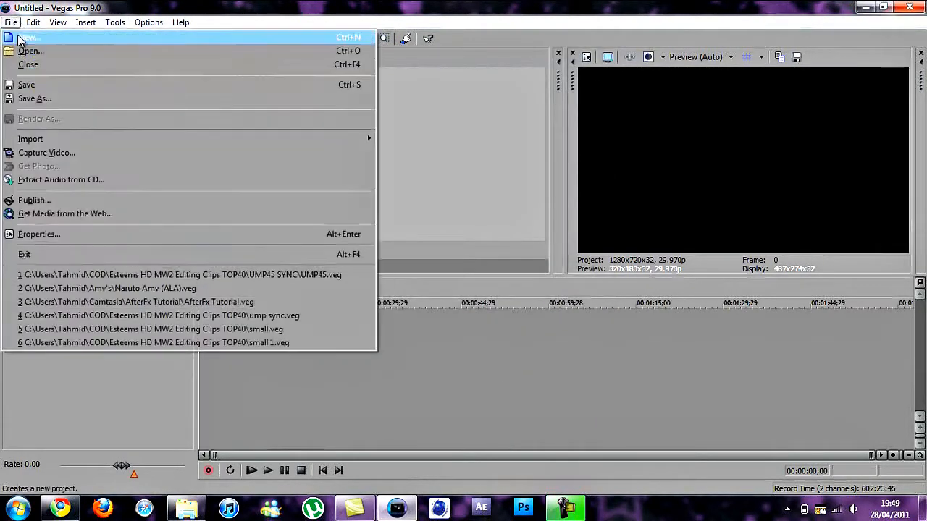
{"action": "left_click", "coordinate": [31, 139]}
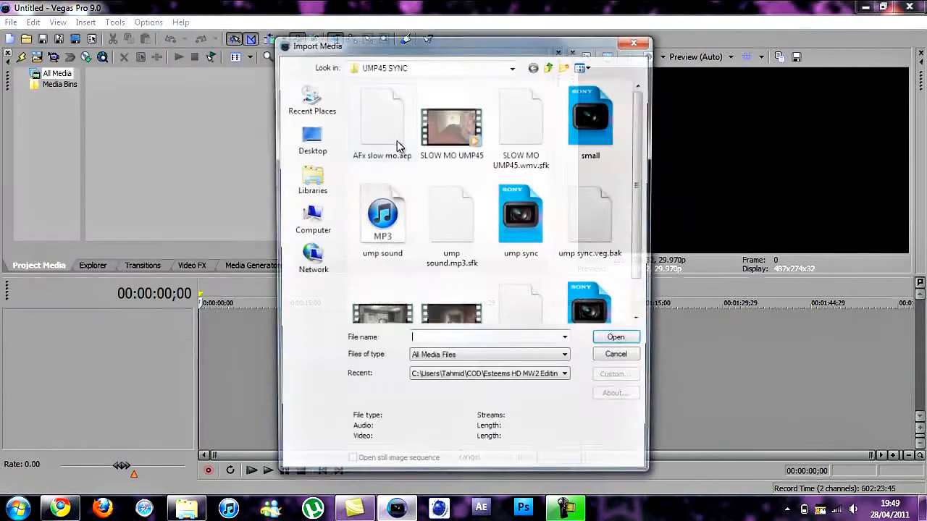
{"action": "left_click", "coordinate": [452, 124]}
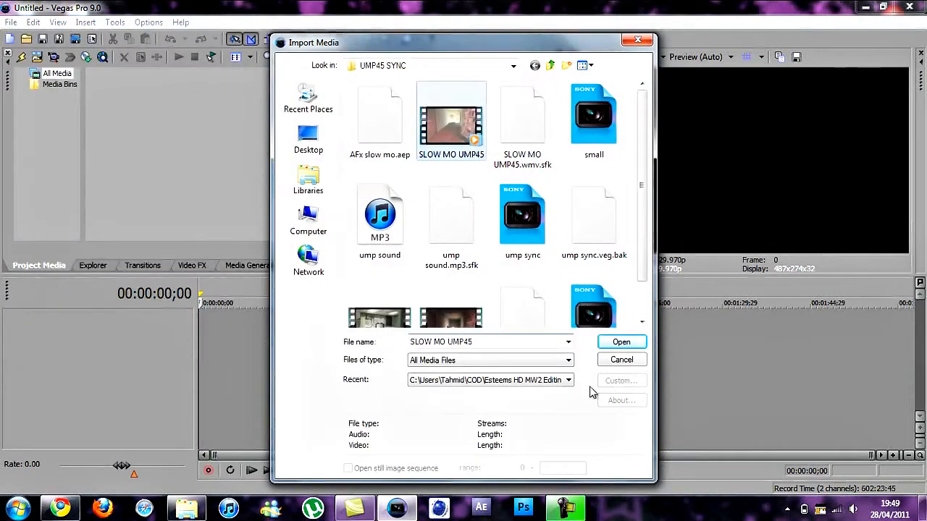
{"action": "left_click", "coordinate": [620, 342]}
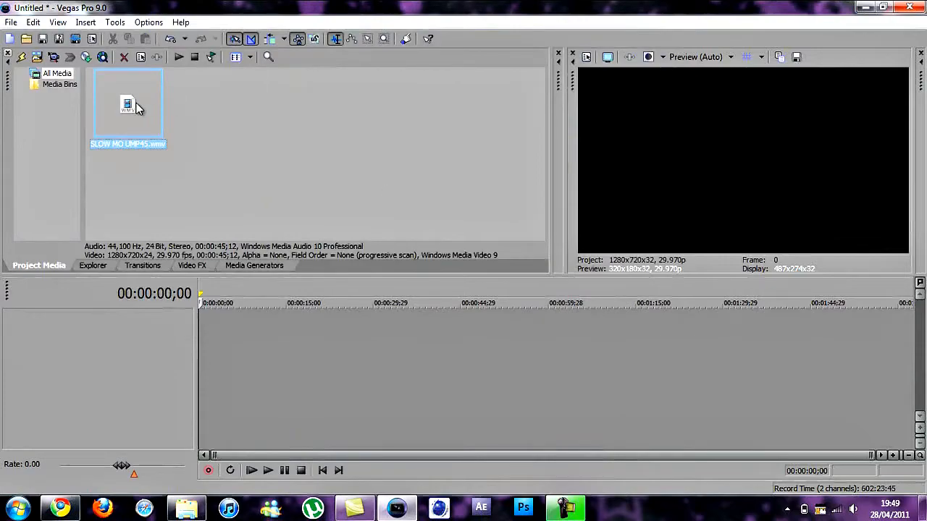
Step: Place the slowed clip at the timeline start and remove its audio
{"action": "left_click_drag", "start_coordinate": [128, 104], "coordinate": [330, 331]}
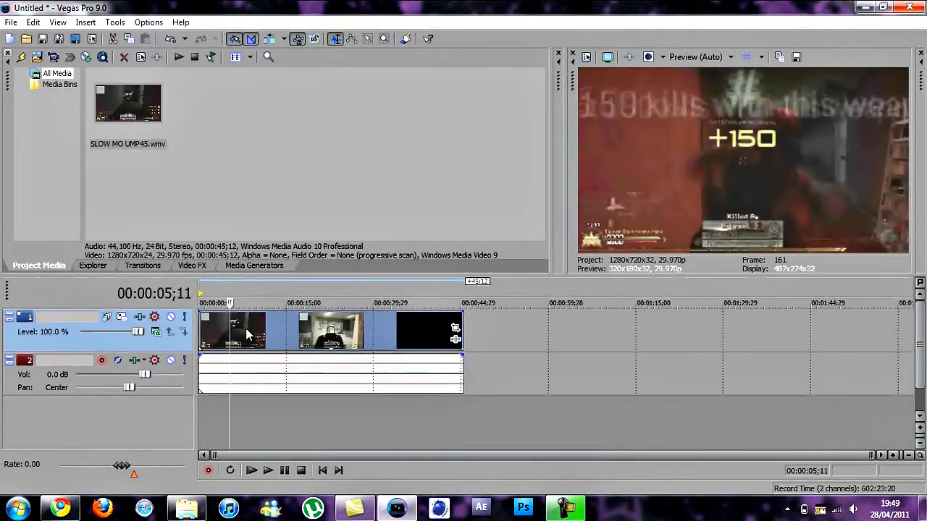
{"action": "right_click", "coordinate": [246, 332]}
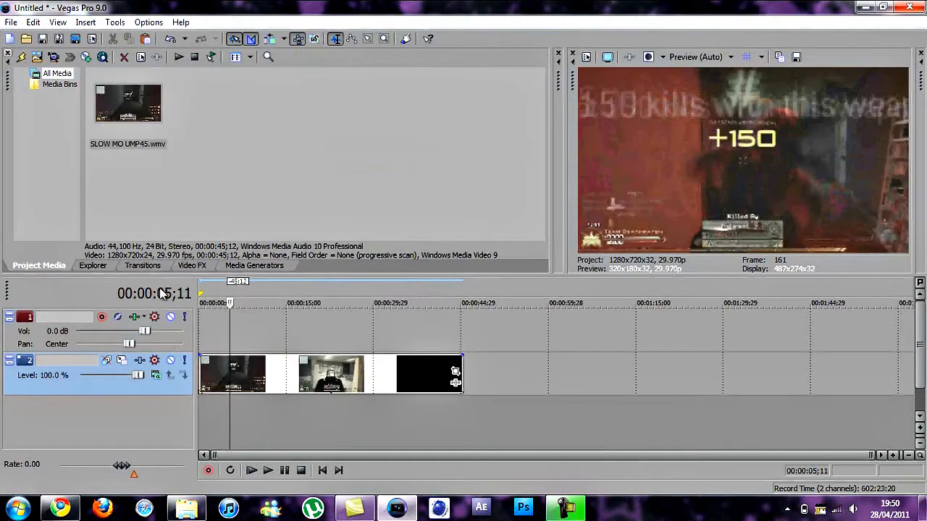
Step: Browse the Explorer tab into the My Music folder for a song
{"action": "left_click", "coordinate": [92, 265]}
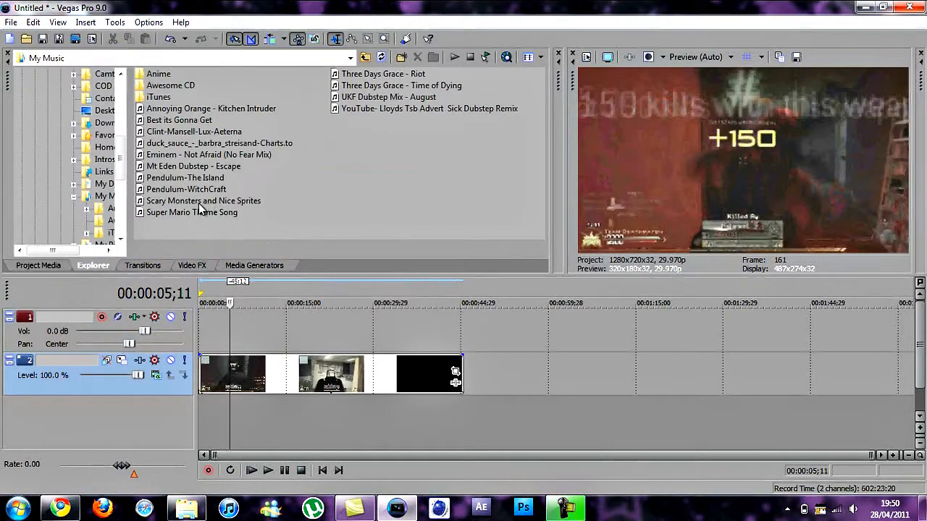
{"action": "left_click", "coordinate": [192, 212]}
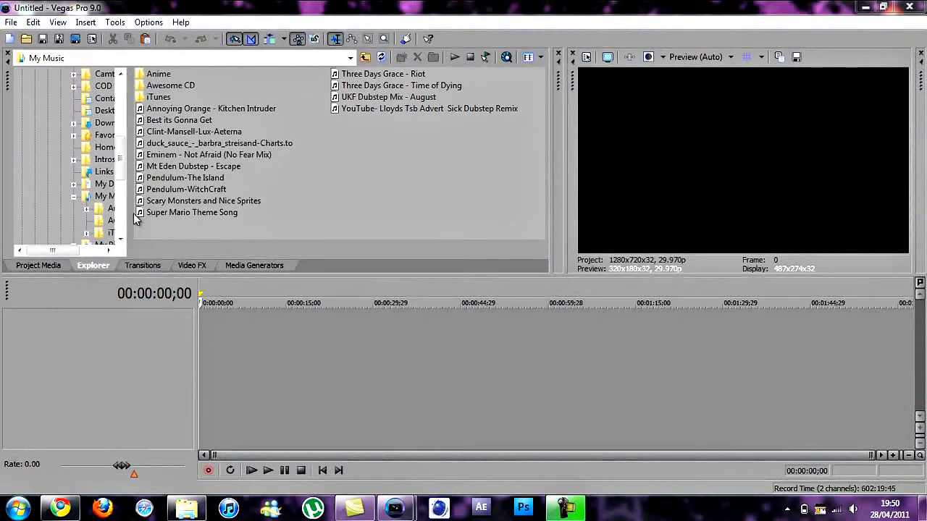
Step: Bring the Invasion UMP clip from the editing clips folder onto the timeline
{"action": "left_click", "coordinate": [104, 86]}
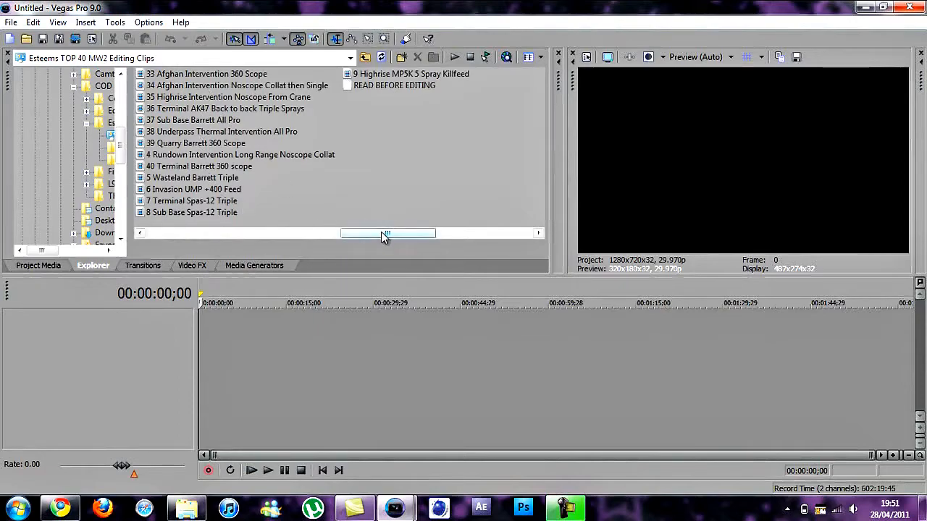
{"action": "left_click_drag", "start_coordinate": [385, 232], "coordinate": [332, 231]}
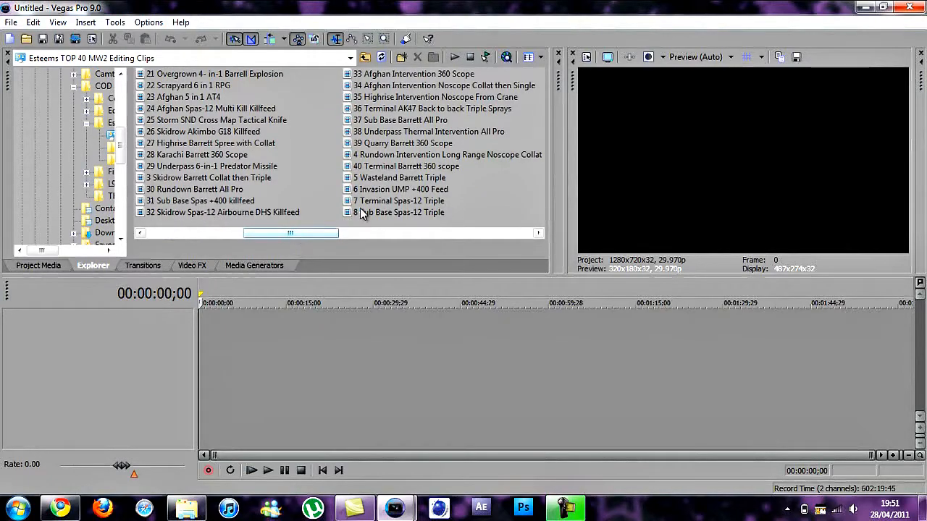
{"action": "left_click", "coordinate": [400, 188]}
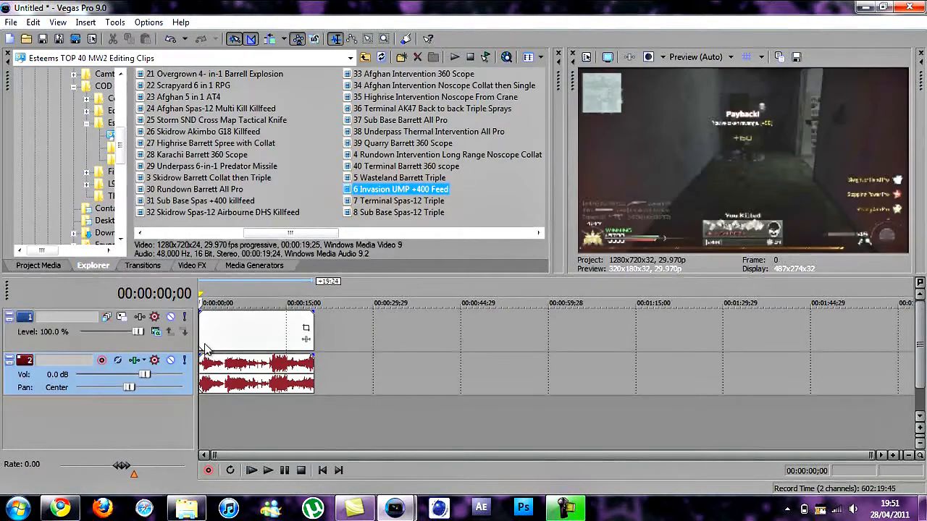
{"action": "left_click", "coordinate": [252, 471]}
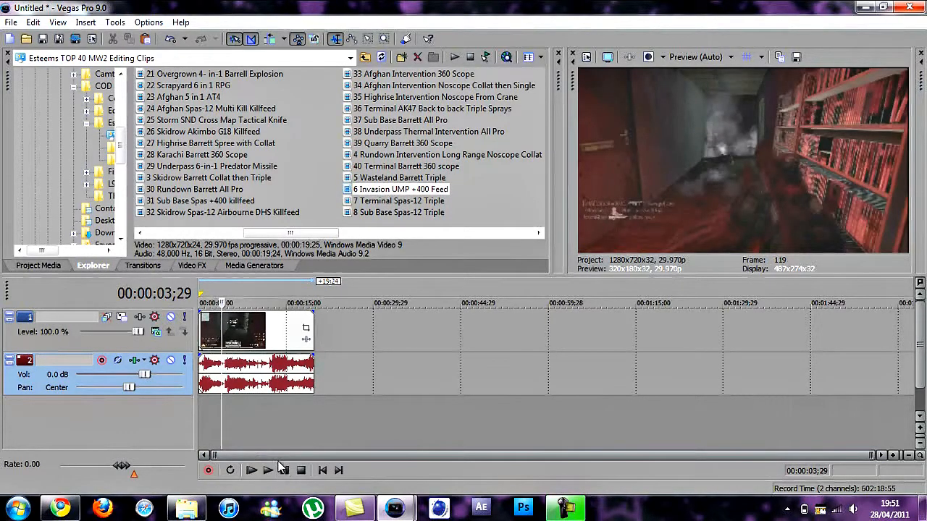
{"action": "mouse_move", "coordinate": [252, 471]}
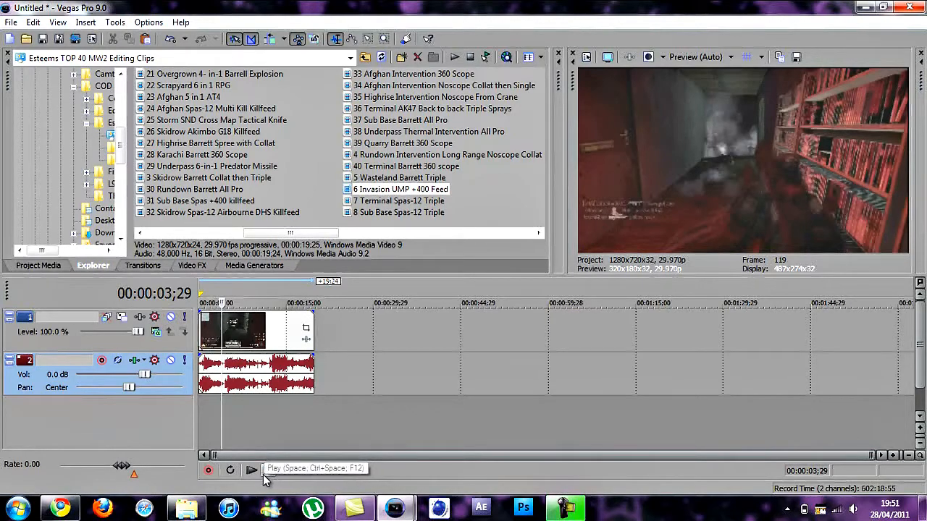
Step: Play through to locate the gunshot sound, then delete the video track keeping only audio
{"action": "left_click", "coordinate": [252, 471]}
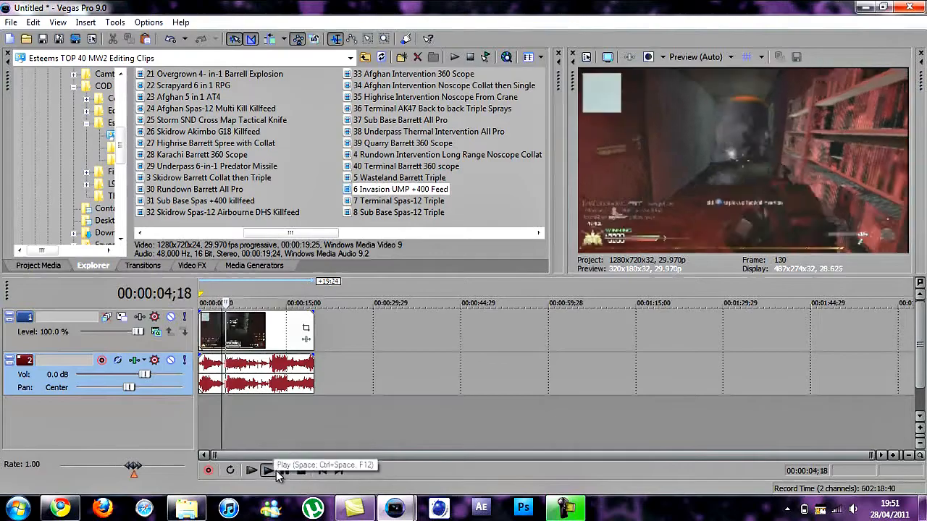
{"action": "left_click", "coordinate": [266, 471]}
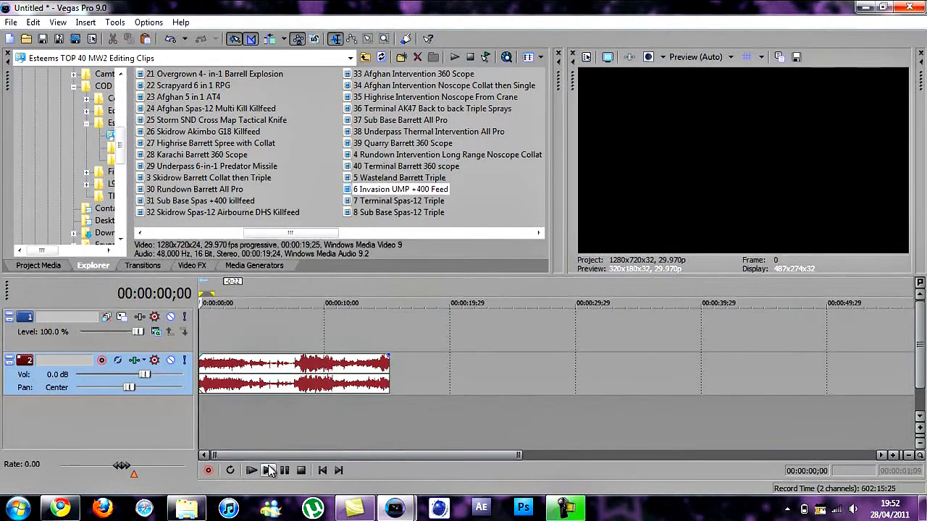
{"action": "left_click", "coordinate": [252, 471]}
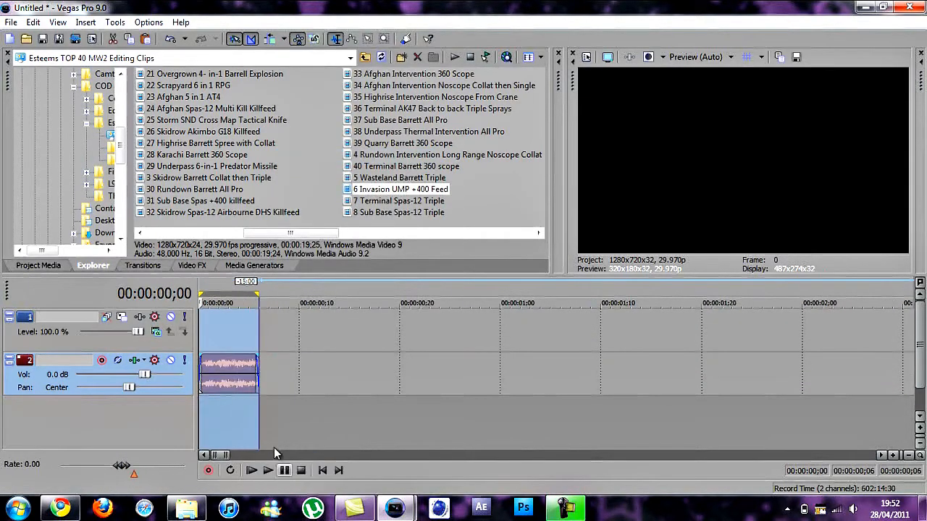
{"action": "left_click", "coordinate": [252, 469]}
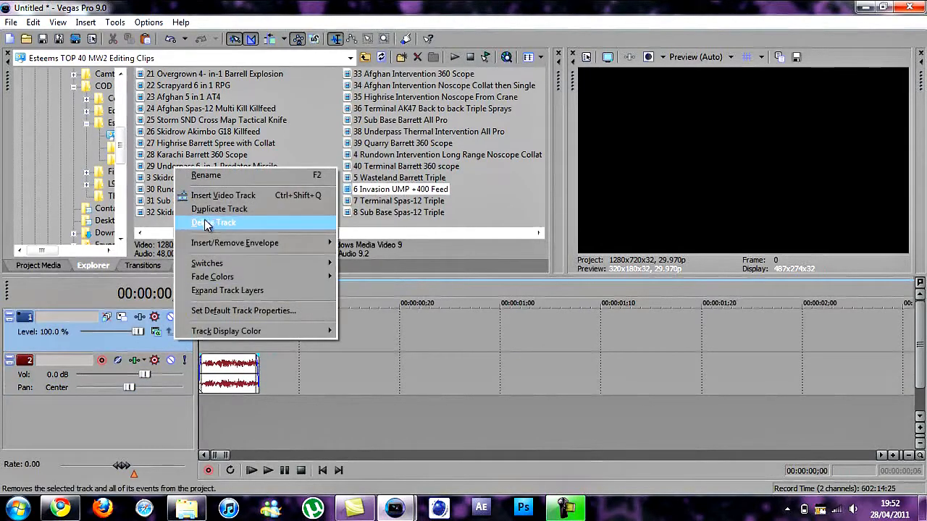
{"action": "left_click", "coordinate": [214, 223]}
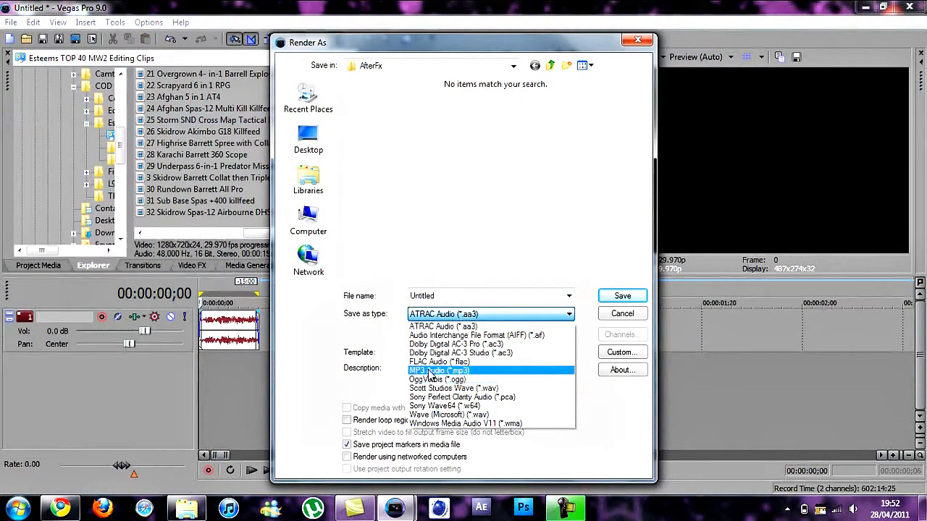
Step: Render the gunshot sound as an MP3 audio file and close the project
{"action": "left_click", "coordinate": [437, 371]}
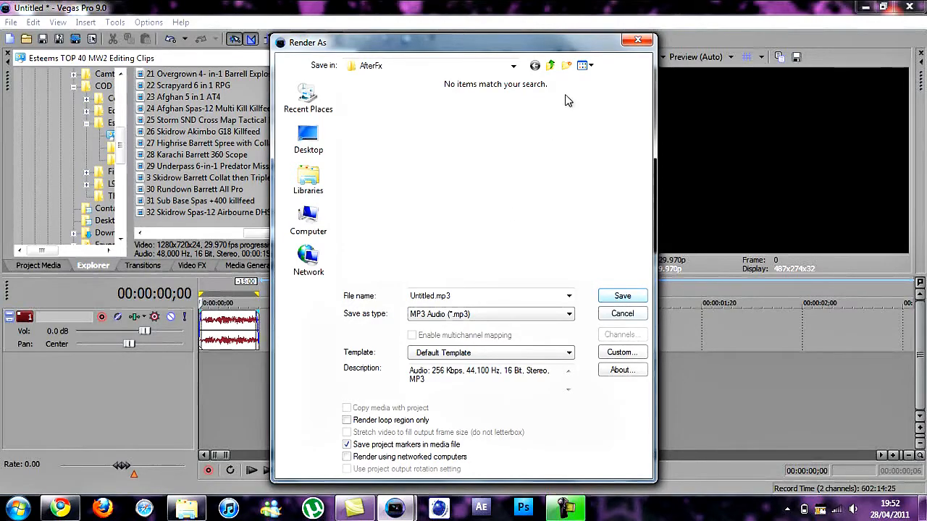
{"action": "left_click", "coordinate": [307, 138]}
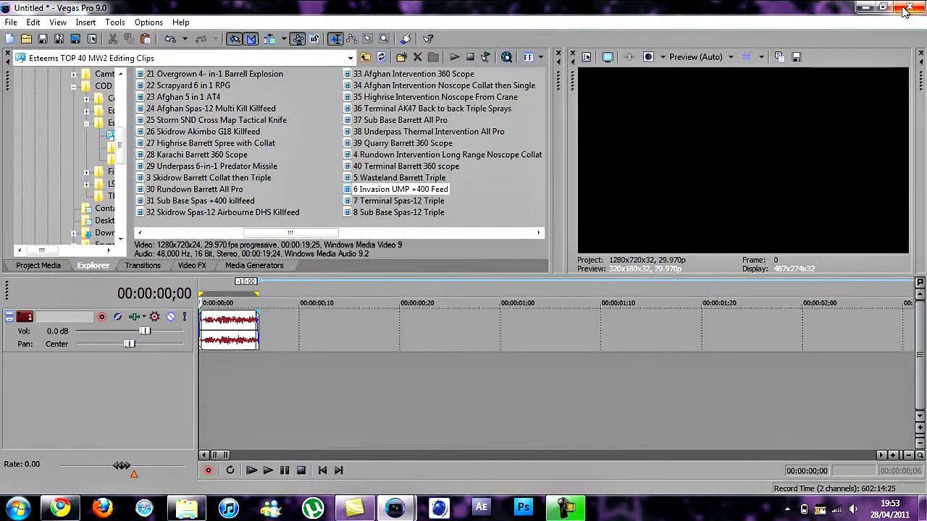
{"action": "left_click", "coordinate": [911, 9]}
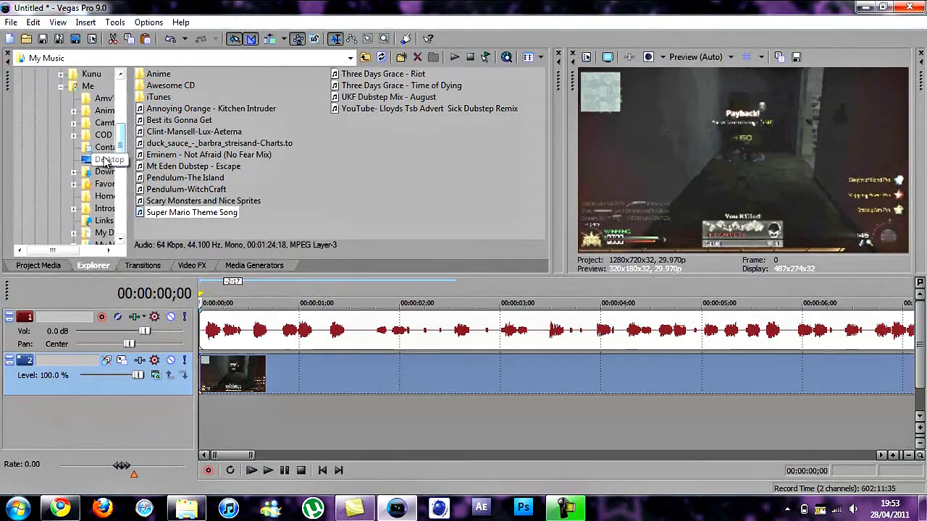
Step: Place Untitled.mp3 from the Desktop on a new audio track below the clip and preview it
{"action": "right_click", "coordinate": [110, 158]}
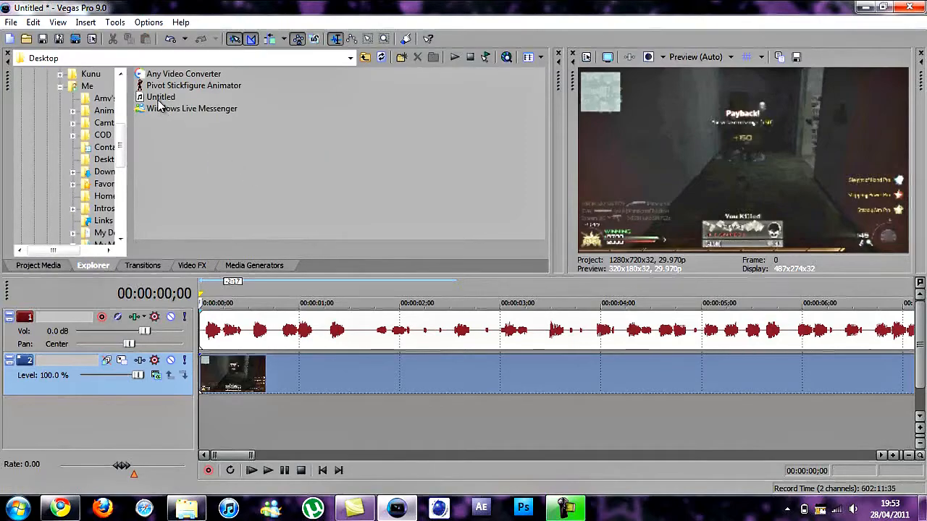
{"action": "left_click_drag", "start_coordinate": [159, 95], "coordinate": [247, 421]}
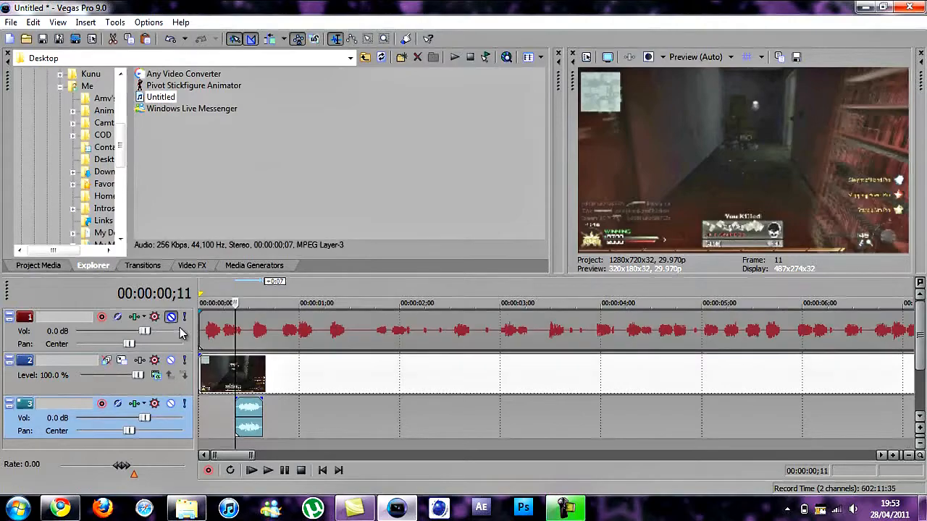
{"action": "left_click", "coordinate": [250, 469]}
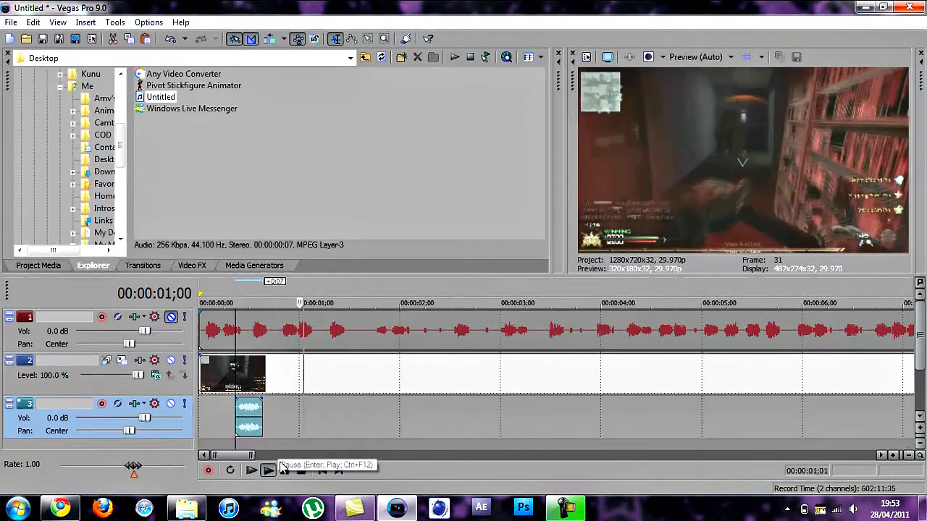
{"action": "left_click", "coordinate": [252, 469]}
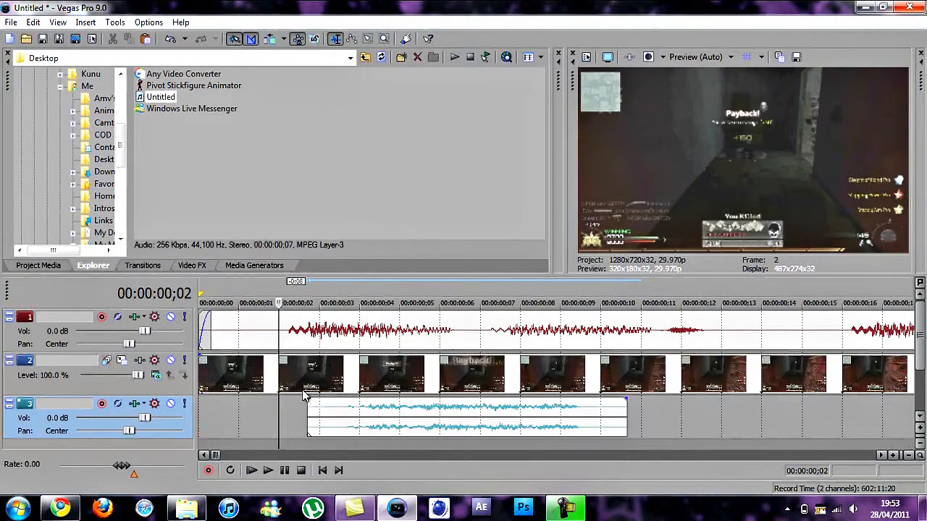
Step: Align the gunshot event under the clip's first shot and trim its right edge to the clip's end
{"action": "left_click", "coordinate": [435, 417]}
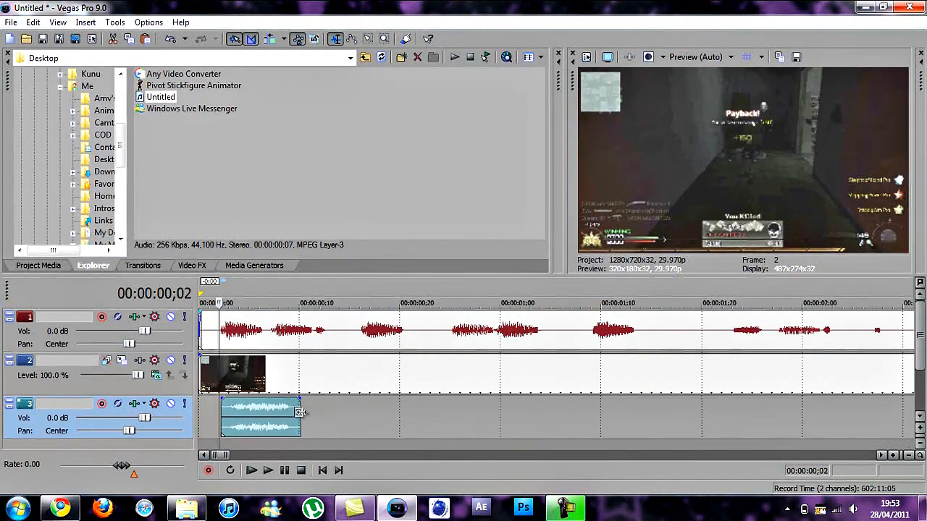
{"action": "left_click_drag", "start_coordinate": [301, 413], "coordinate": [289, 414]}
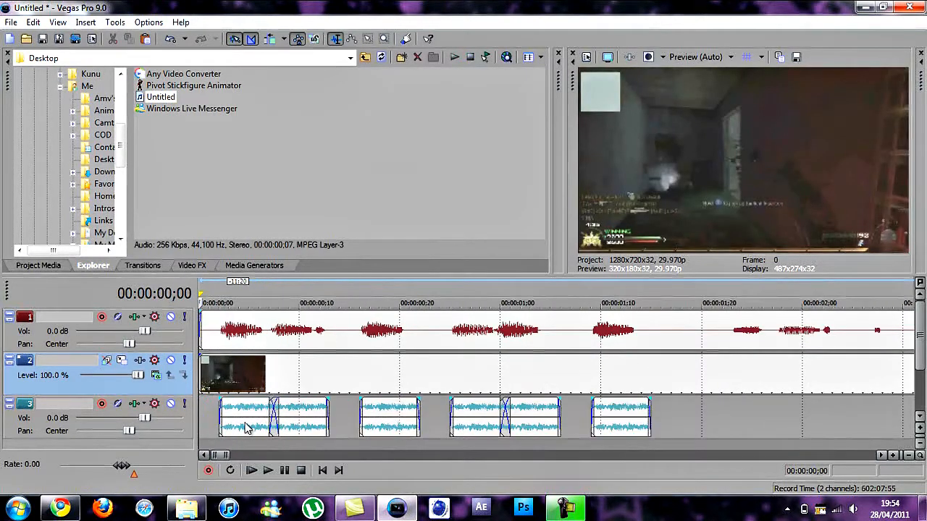
{"action": "mouse_move", "coordinate": [205, 426]}
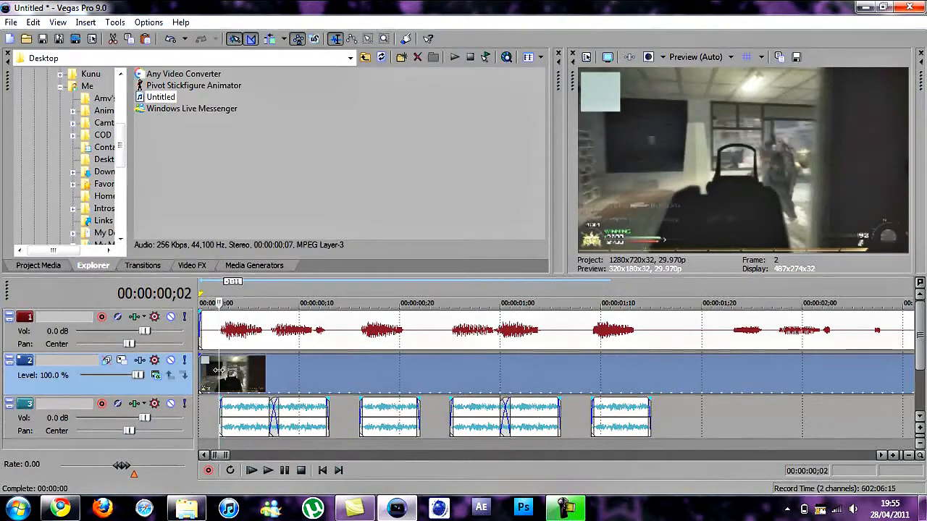
Step: Move the gameplay clip back to the track start above the first gunshot and play it
{"action": "left_click", "coordinate": [252, 469]}
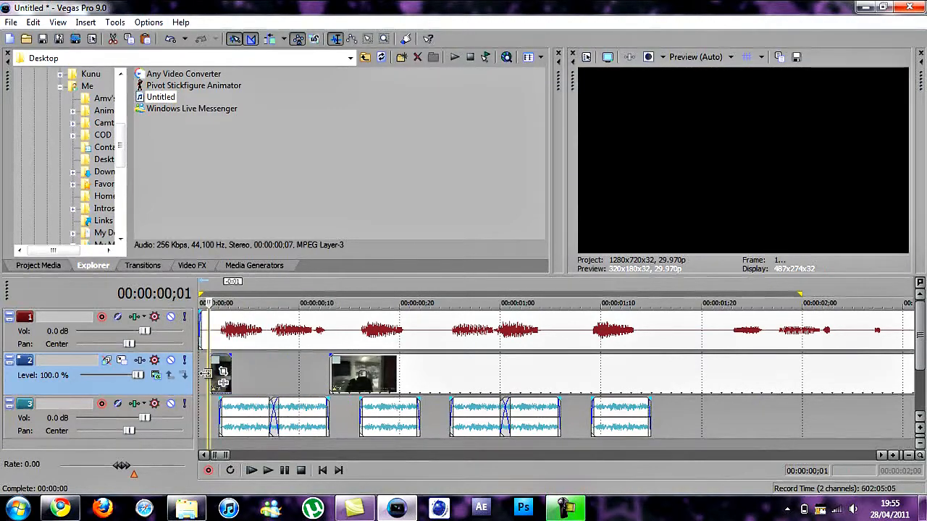
{"action": "left_click", "coordinate": [362, 374]}
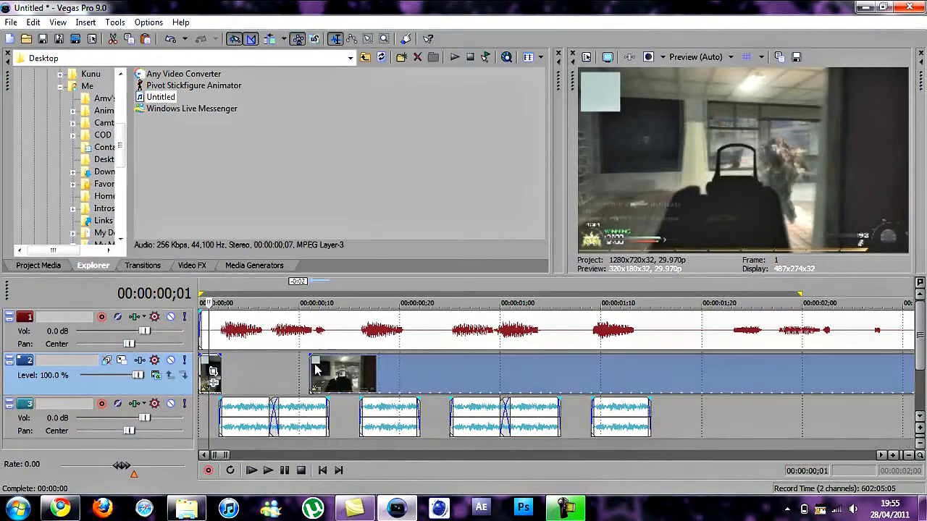
{"action": "left_click_drag", "start_coordinate": [341, 374], "coordinate": [247, 373]}
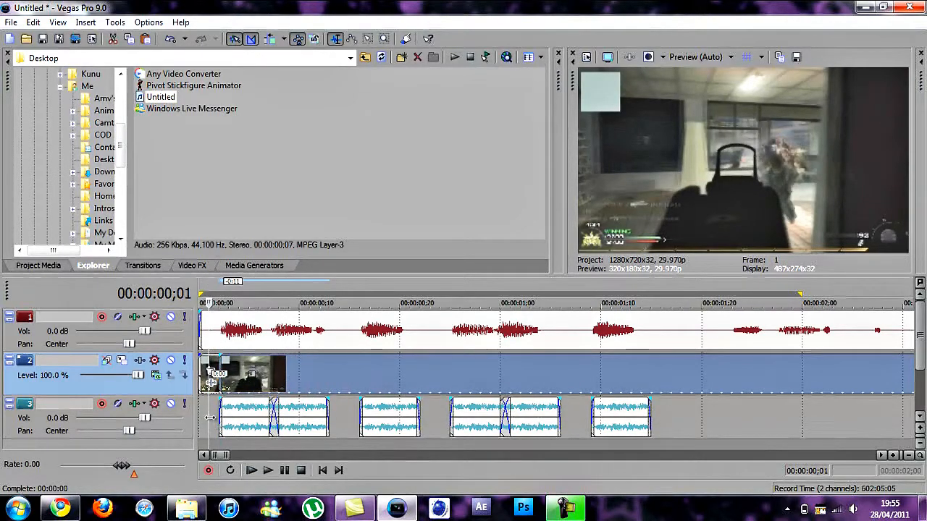
{"action": "left_click", "coordinate": [252, 469]}
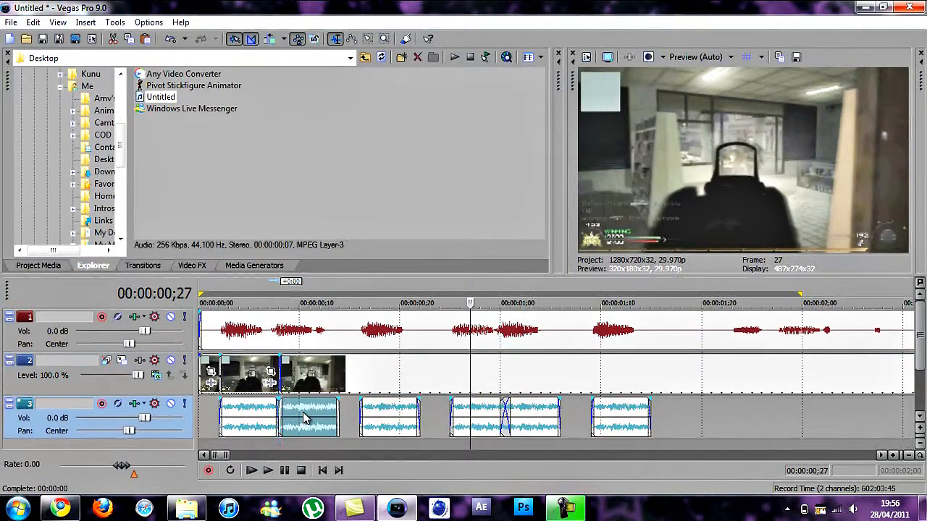
Step: Check the second gunshot's sync by playback, then select the third copy of the gameplay shot
{"action": "left_click", "coordinate": [302, 471]}
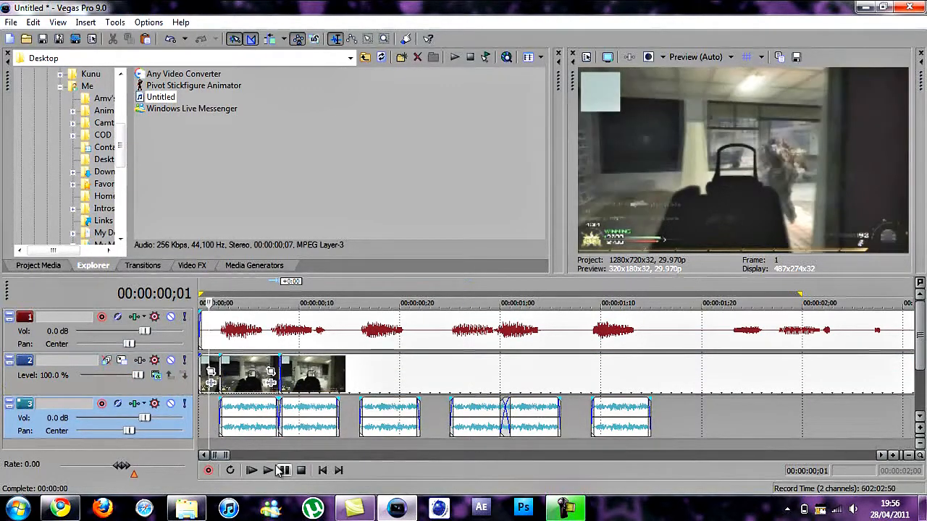
{"action": "left_click", "coordinate": [252, 469]}
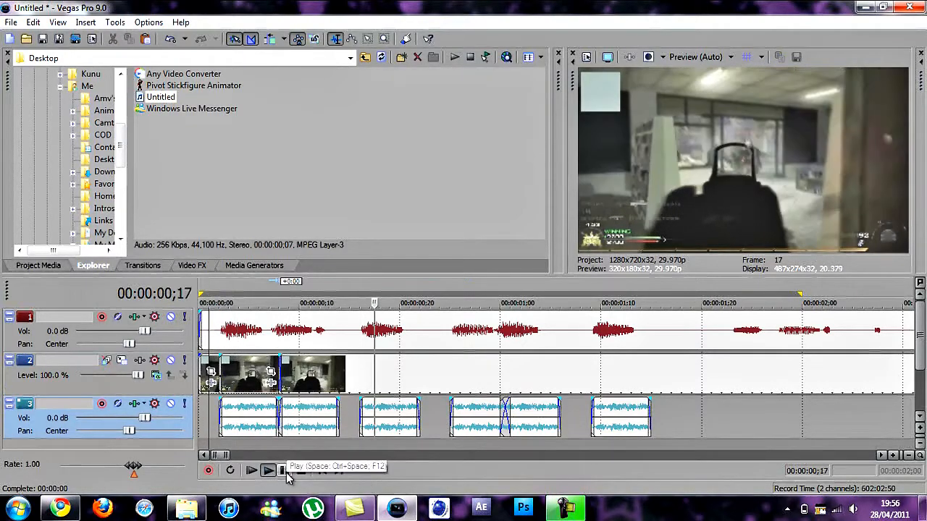
{"action": "left_click", "coordinate": [252, 470]}
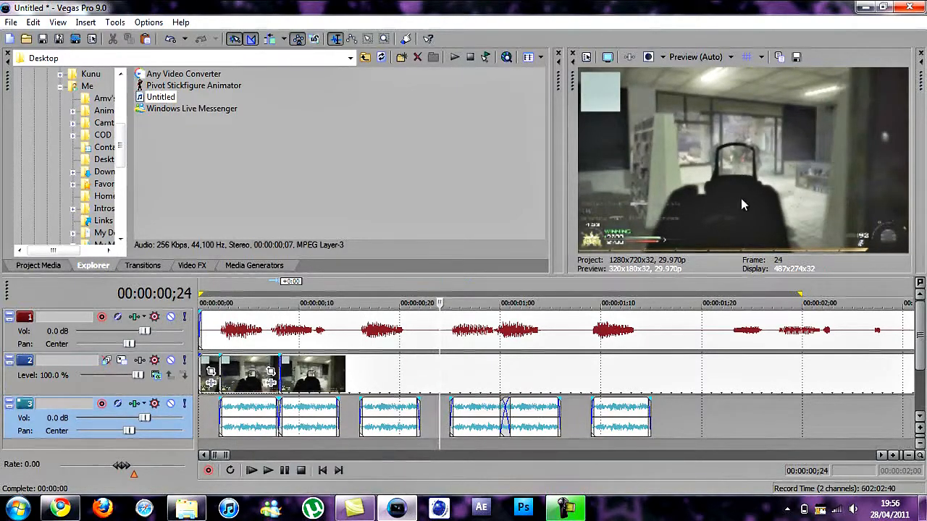
{"action": "left_click", "coordinate": [288, 303]}
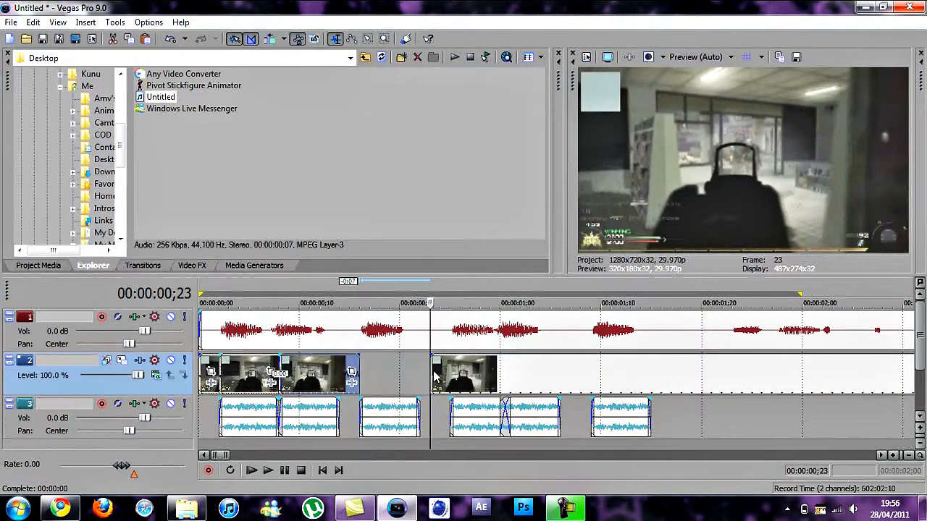
{"action": "left_click", "coordinate": [463, 373]}
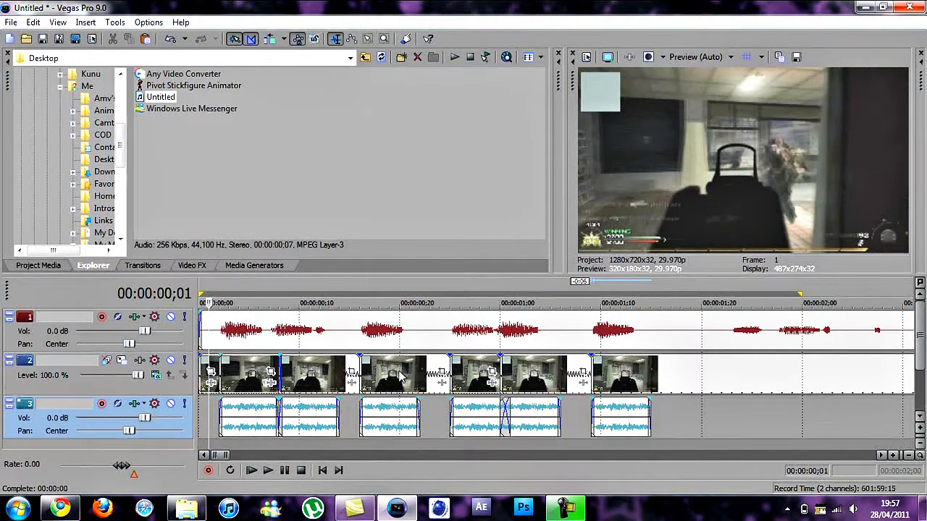
{"action": "mouse_move", "coordinate": [268, 471]}
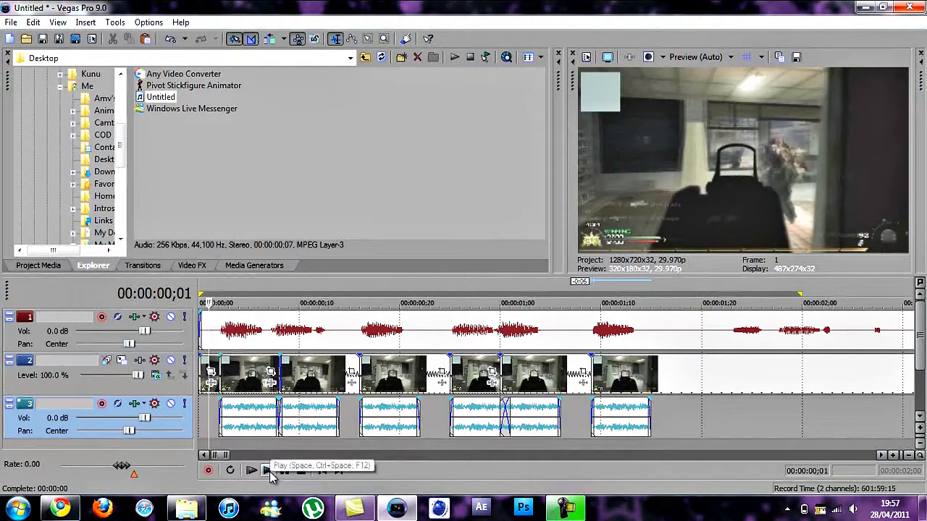
{"action": "left_click", "coordinate": [252, 470]}
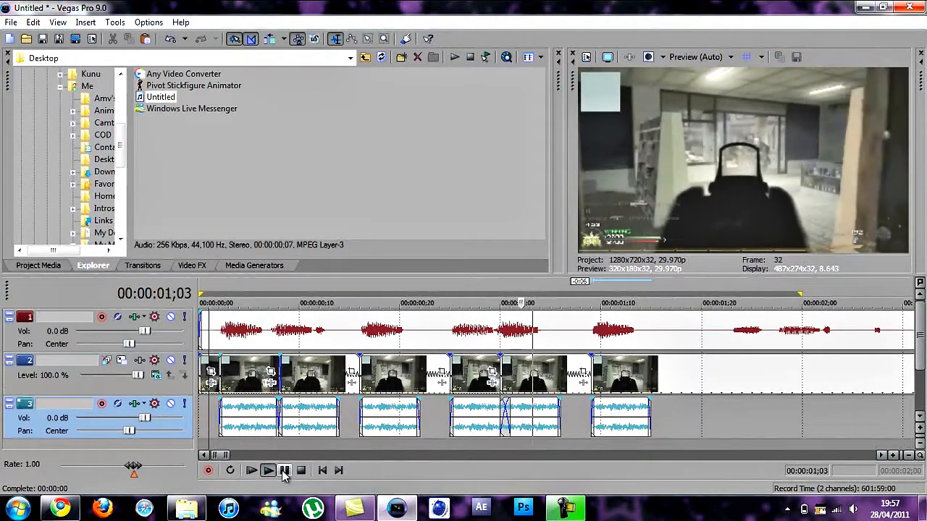
{"action": "left_click", "coordinate": [268, 471]}
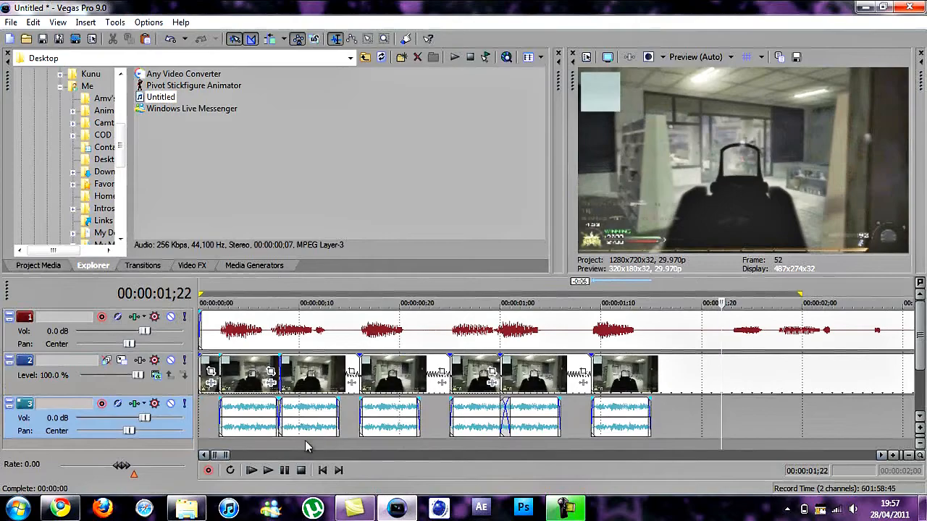
{"action": "left_click", "coordinate": [12, 22]}
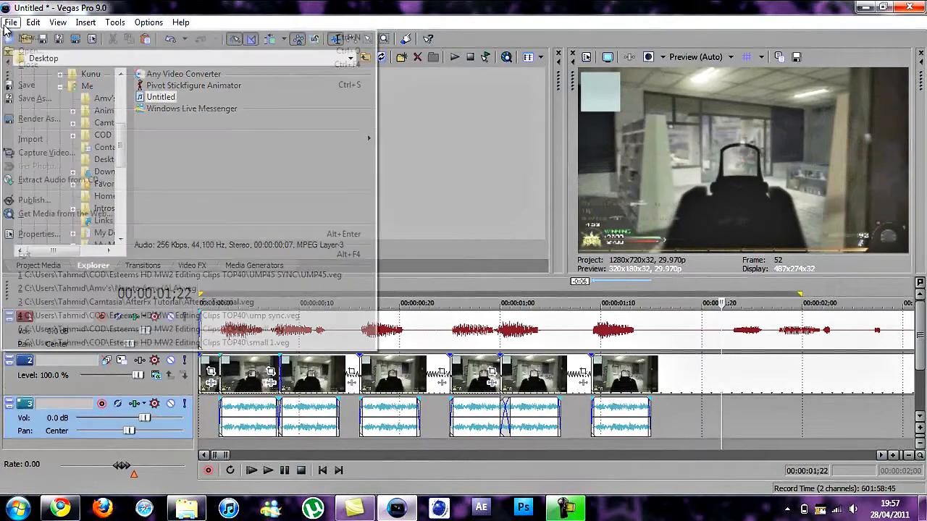
{"action": "left_click", "coordinate": [40, 119]}
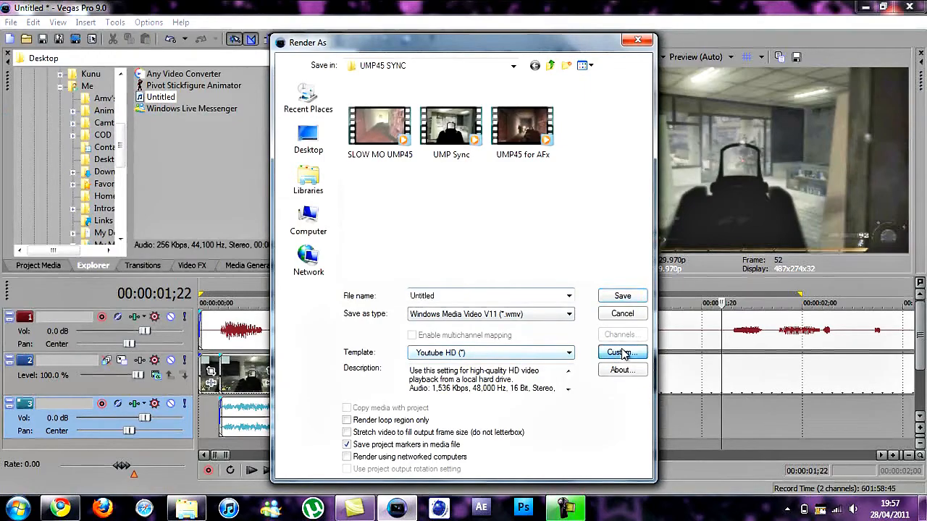
{"action": "left_click", "coordinate": [620, 354]}
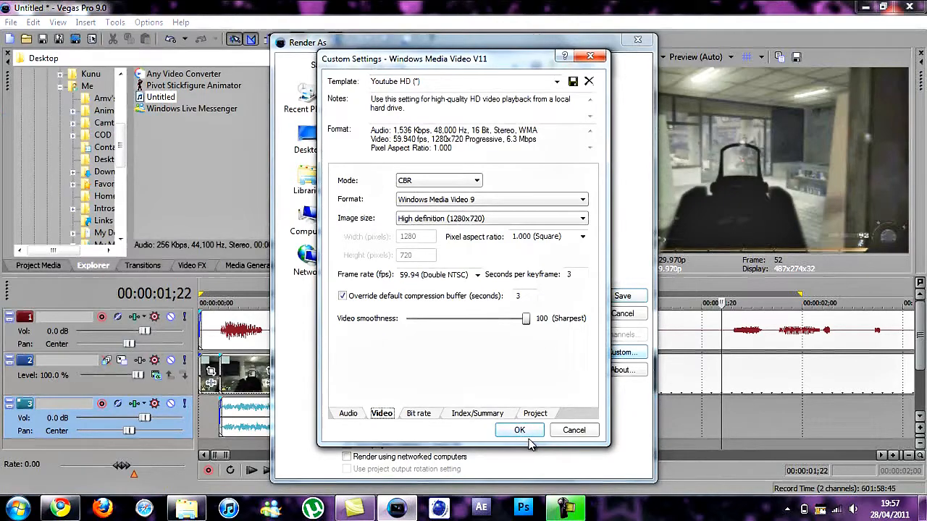
{"action": "left_click", "coordinate": [518, 429]}
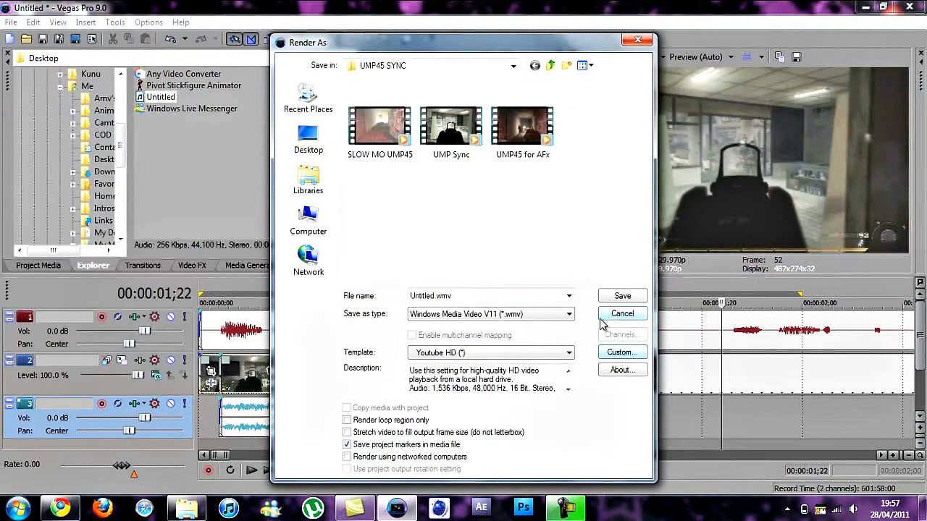
{"action": "left_click", "coordinate": [621, 312]}
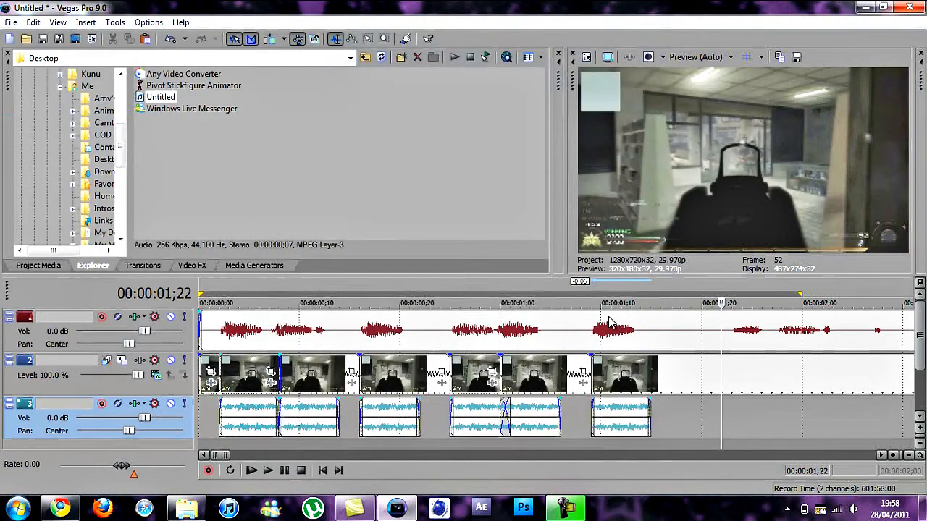